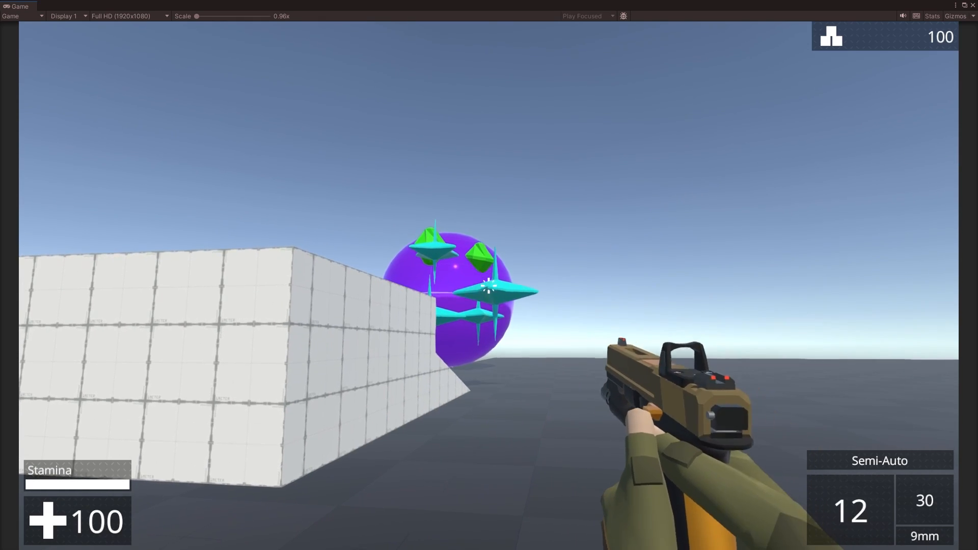
Step: Open issue #38 'Complete game loop' from the GitHub project board in the side panel
{"action": "left_click", "coordinate": [485, 291]}
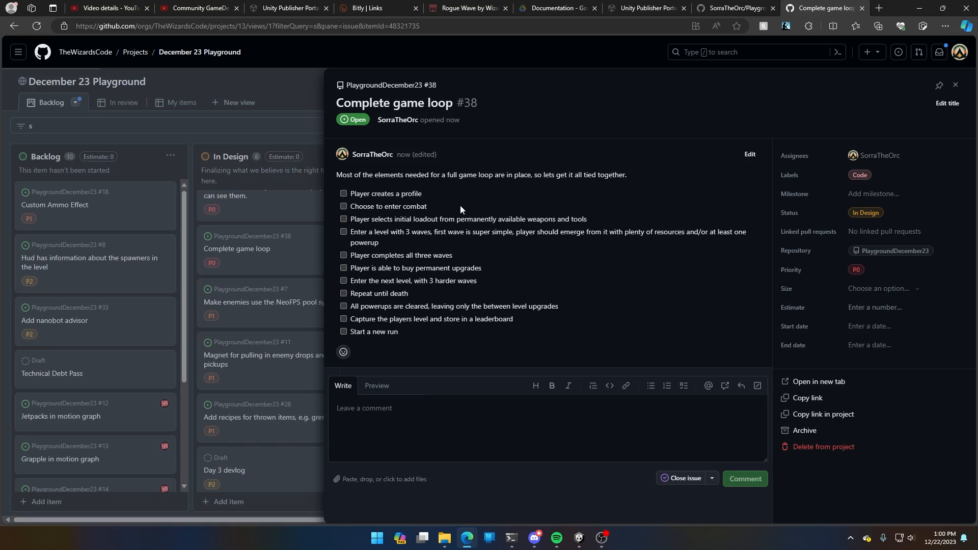
{"action": "mouse_move", "coordinate": [440, 204]}
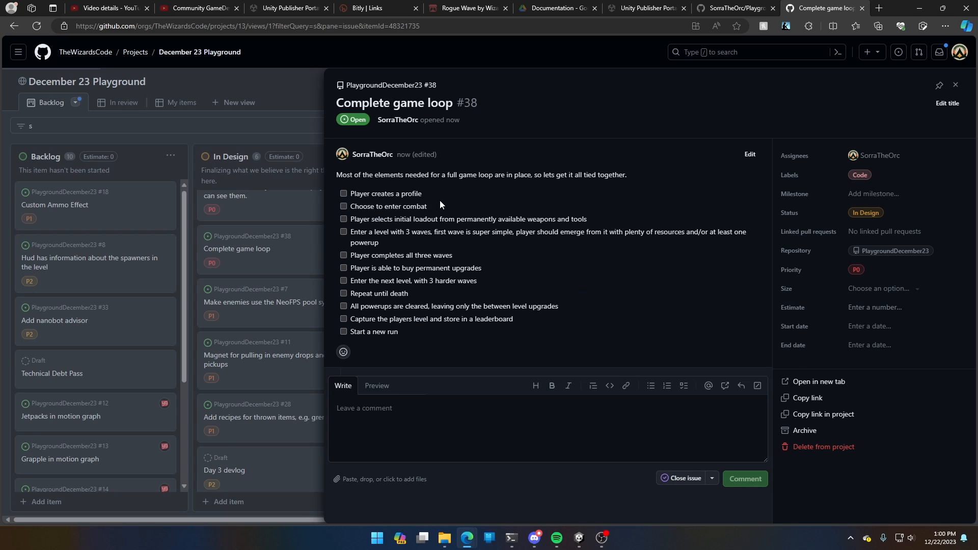
{"action": "mouse_move", "coordinate": [448, 216]}
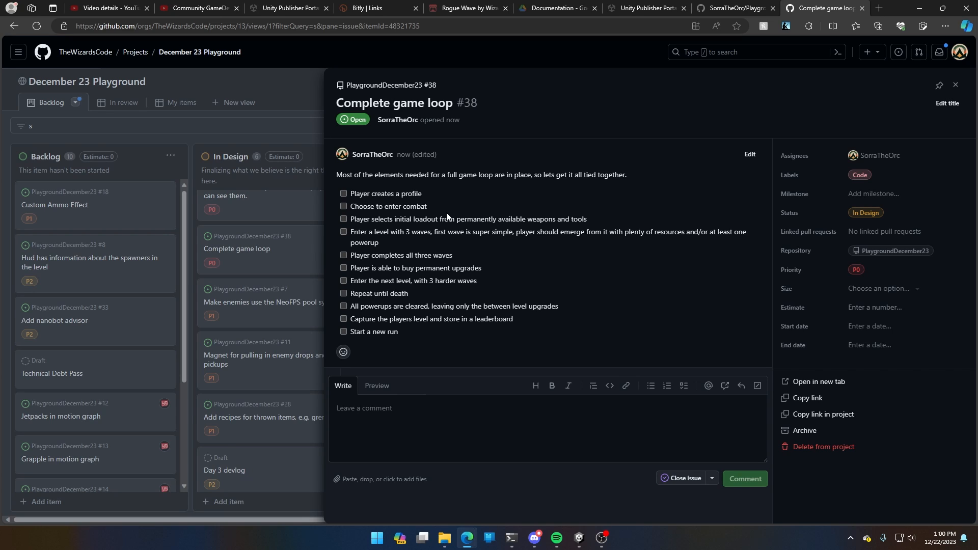
{"action": "mouse_move", "coordinate": [457, 221]}
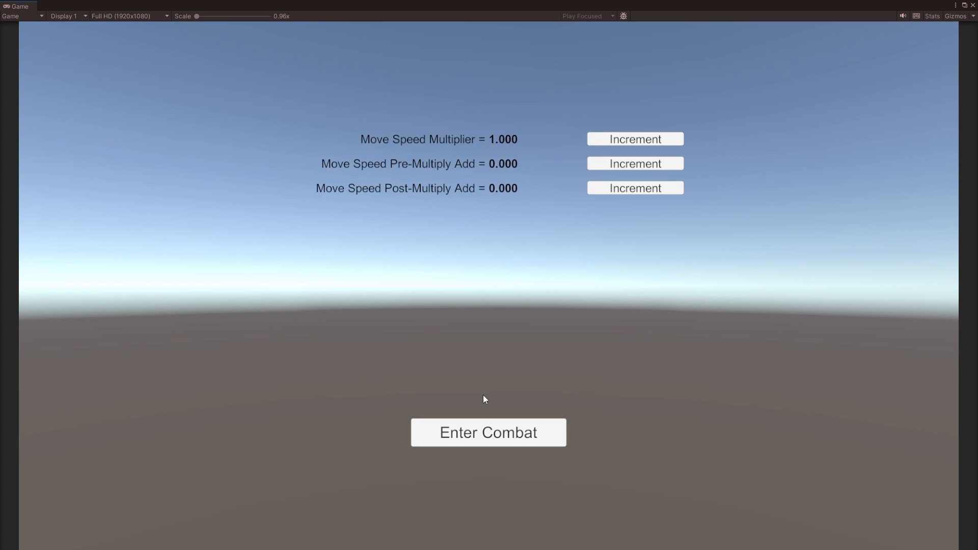
Step: Enter combat, spawn the character with its loadout, and shoot the purple sphere enemies
{"action": "left_click", "coordinate": [488, 432]}
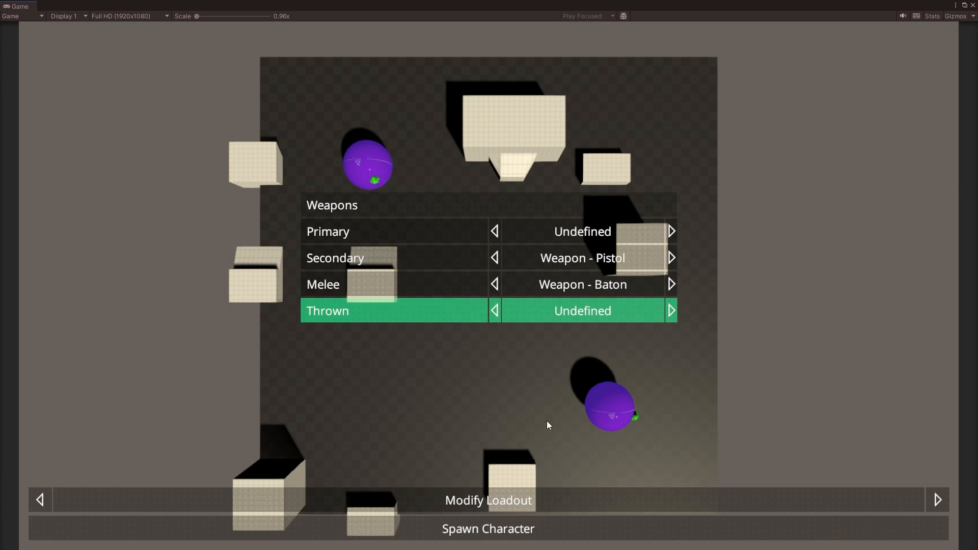
{"action": "left_click", "coordinate": [487, 541]}
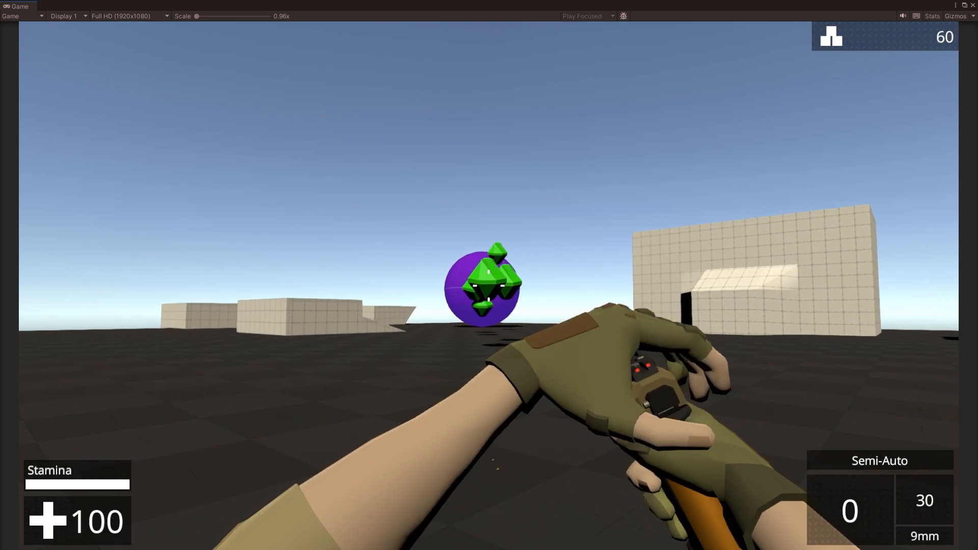
{"action": "left_click", "coordinate": [489, 289]}
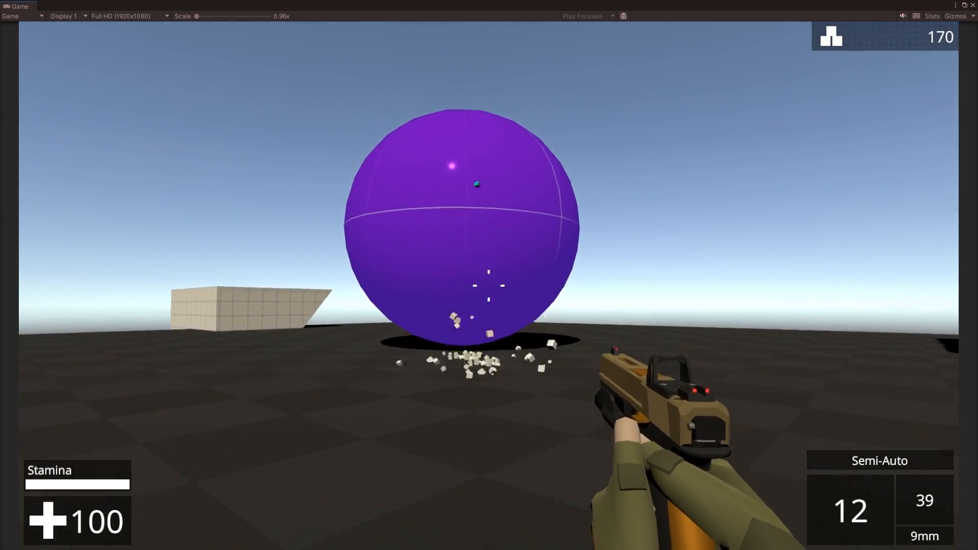
{"action": "left_click", "coordinate": [486, 300]}
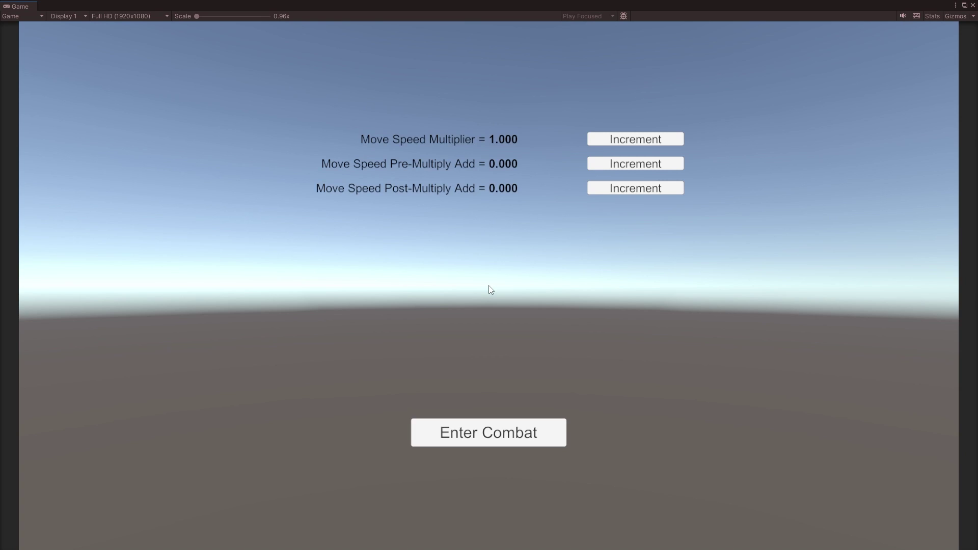
{"action": "mouse_move", "coordinate": [473, 316]}
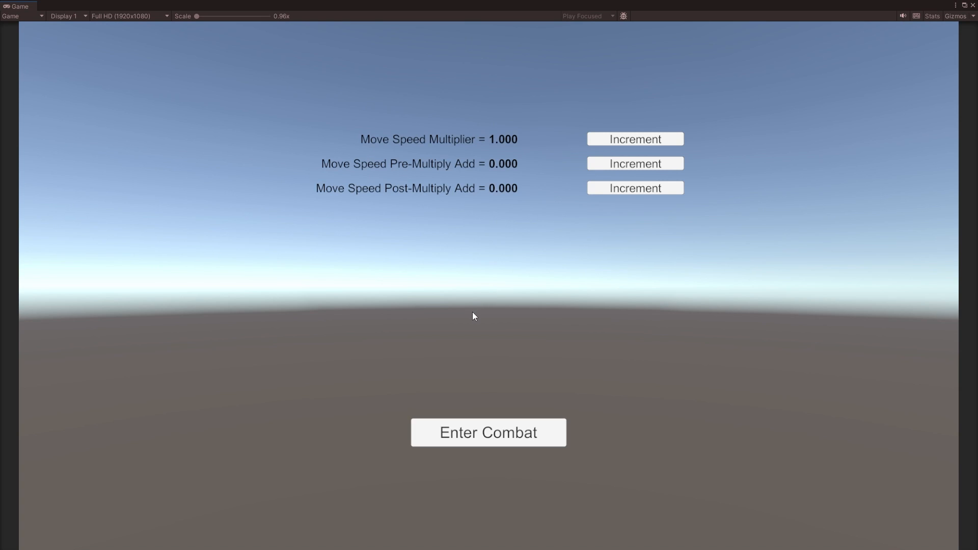
Step: Enter combat again and fire the pistol and shotgun at the cyan spiky enemies
{"action": "left_click", "coordinate": [488, 432]}
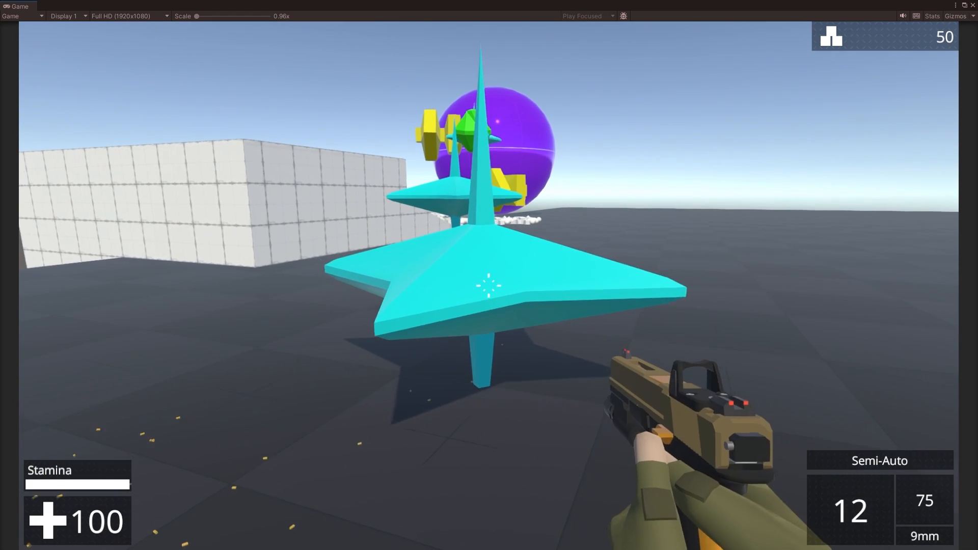
{"action": "left_click", "coordinate": [485, 289]}
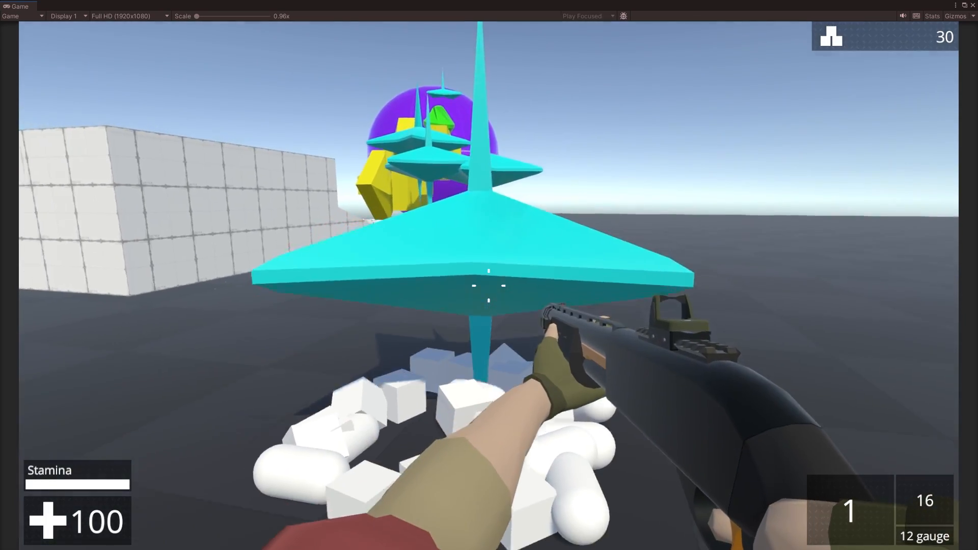
{"action": "left_click", "coordinate": [484, 288]}
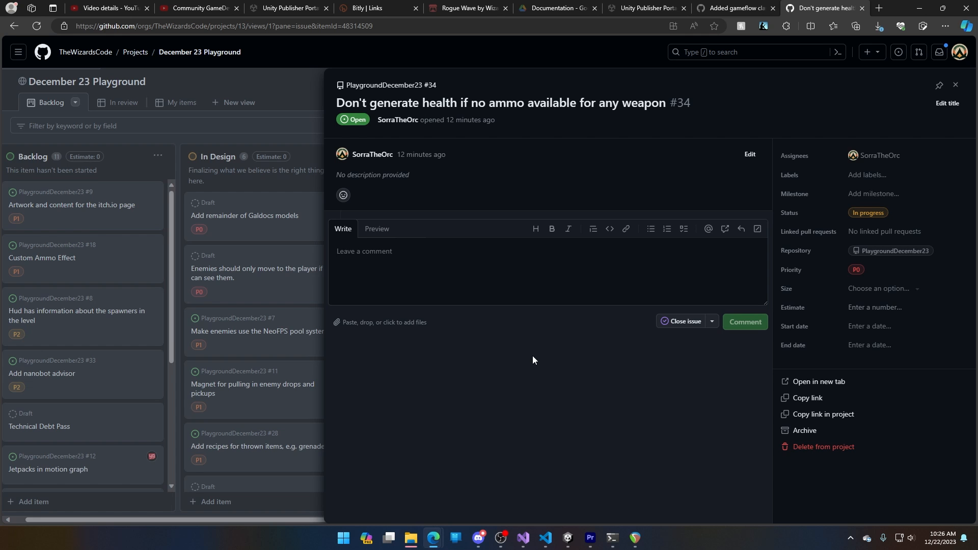
{"action": "mouse_move", "coordinate": [922, 8]}
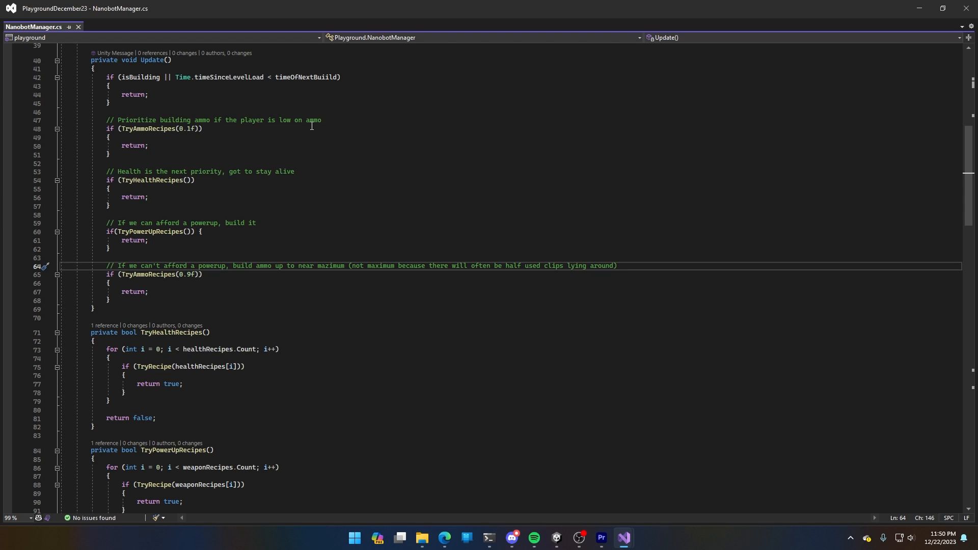
{"action": "mouse_move", "coordinate": [262, 126]}
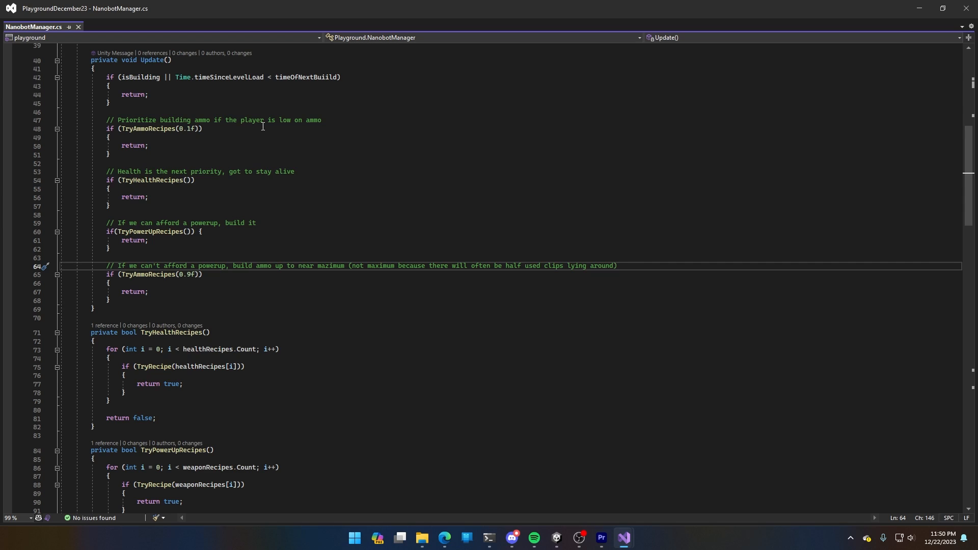
{"action": "mouse_move", "coordinate": [210, 190]}
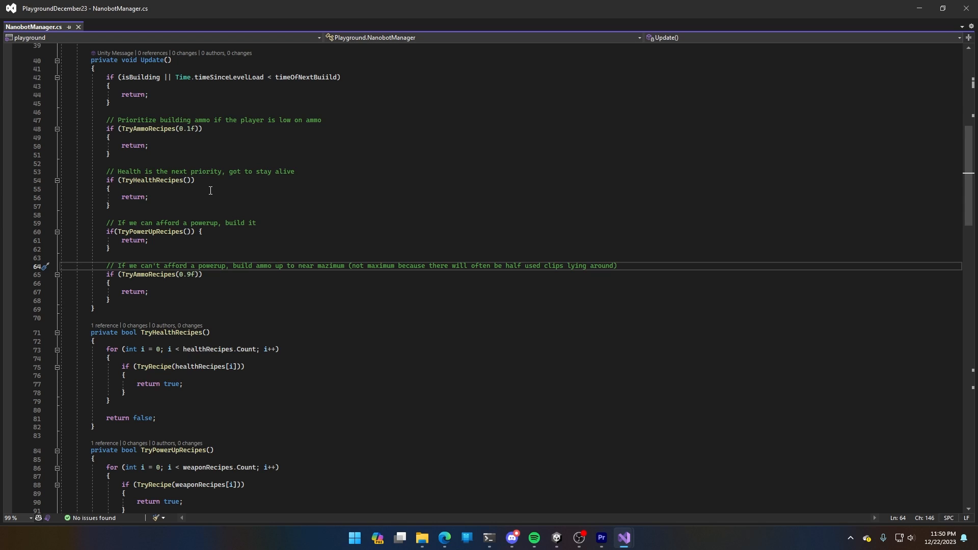
{"action": "mouse_move", "coordinate": [221, 231]}
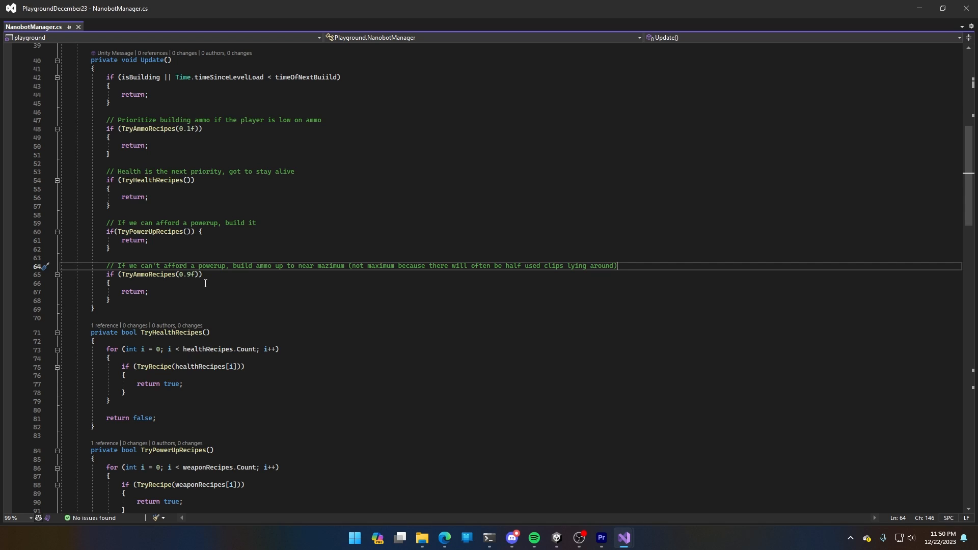
{"action": "mouse_move", "coordinate": [169, 232]}
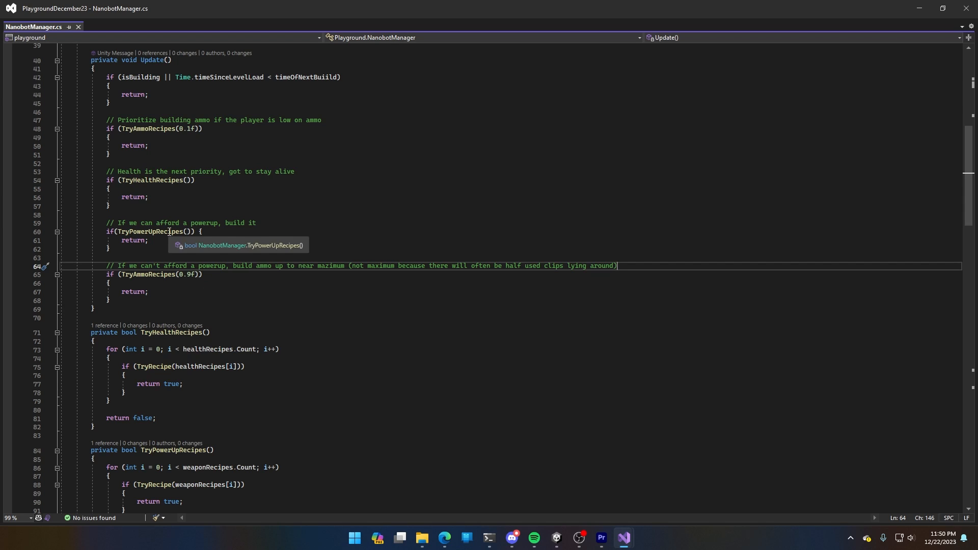
{"action": "mouse_move", "coordinate": [204, 335]}
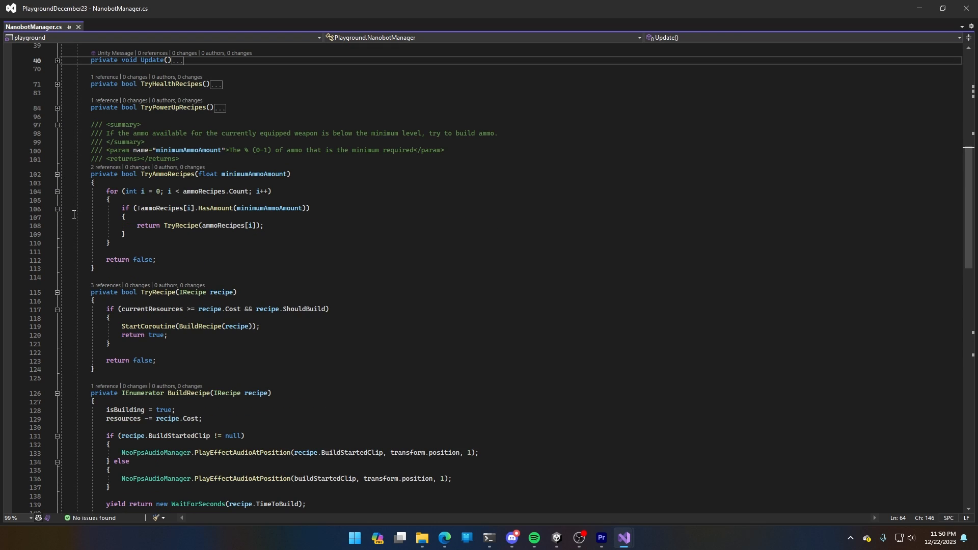
{"action": "mouse_move", "coordinate": [66, 217]}
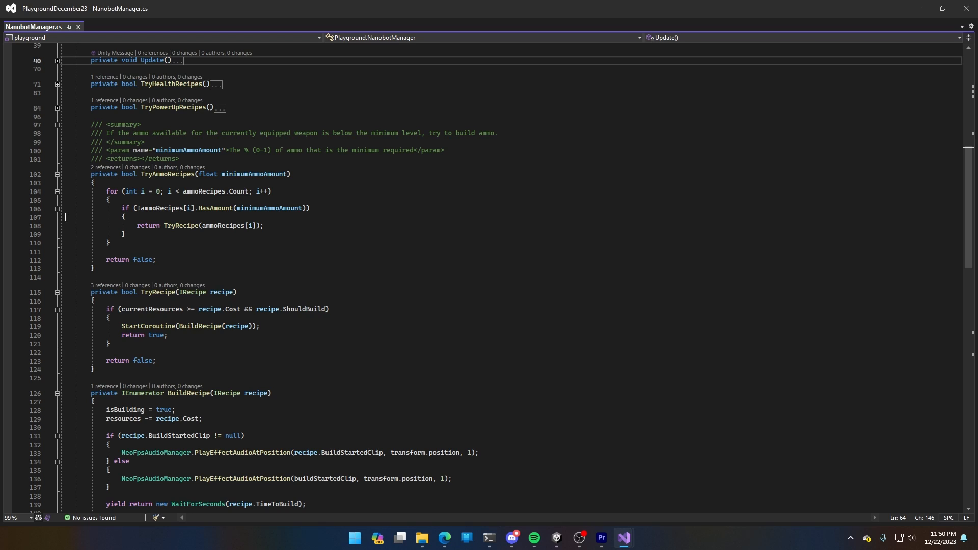
{"action": "mouse_move", "coordinate": [270, 173]}
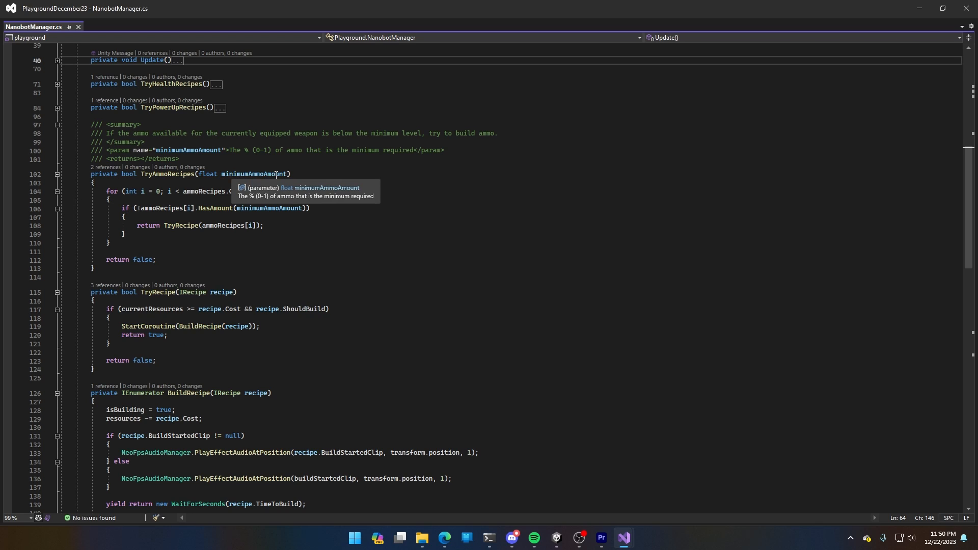
{"action": "mouse_move", "coordinate": [301, 184]}
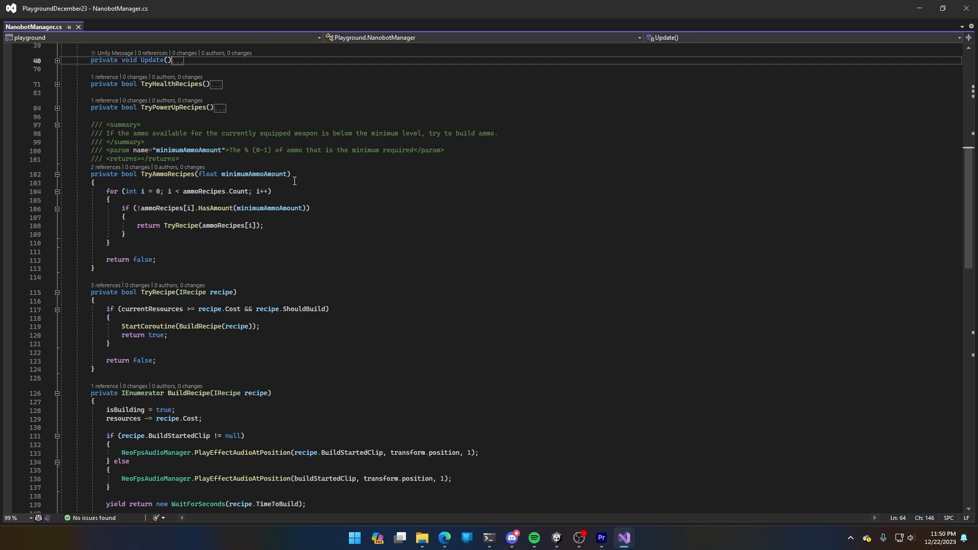
{"action": "mouse_move", "coordinate": [285, 228]}
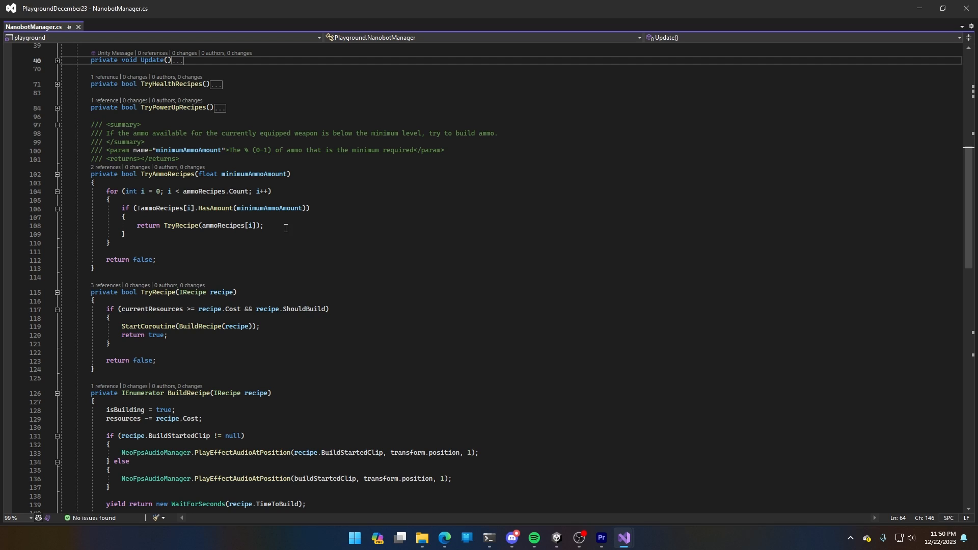
{"action": "mouse_move", "coordinate": [266, 236]}
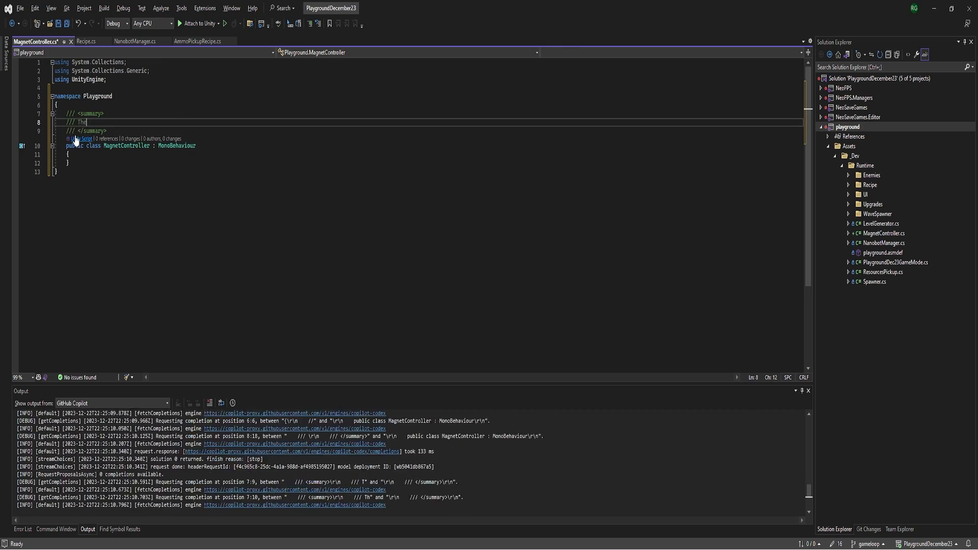
Step: Write summary lines: magnet available from startup, upgradable to increase its pickup attraction range
{"action": "type", "text": "The magnet is available to the player on startup. It attracts pockups to the player."}
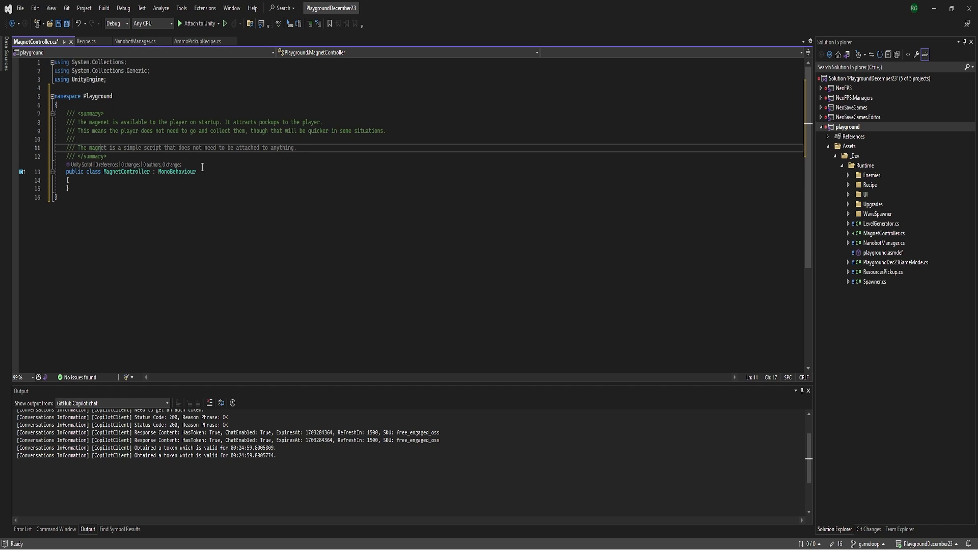
{"action": "type", "text": "The magnet can be upgraded to increase the range andat which it attracts pickups."}
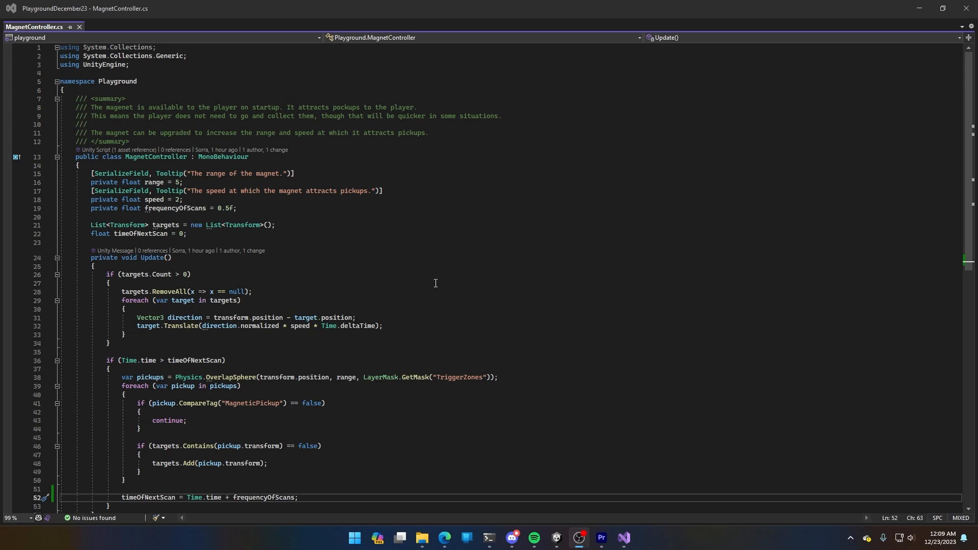
{"action": "mouse_move", "coordinate": [381, 200]}
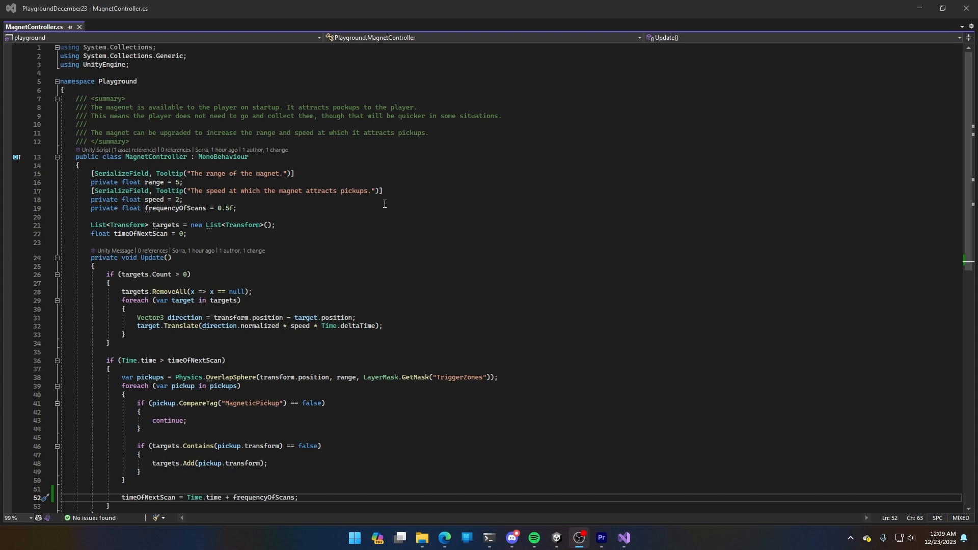
{"action": "mouse_move", "coordinate": [387, 203]}
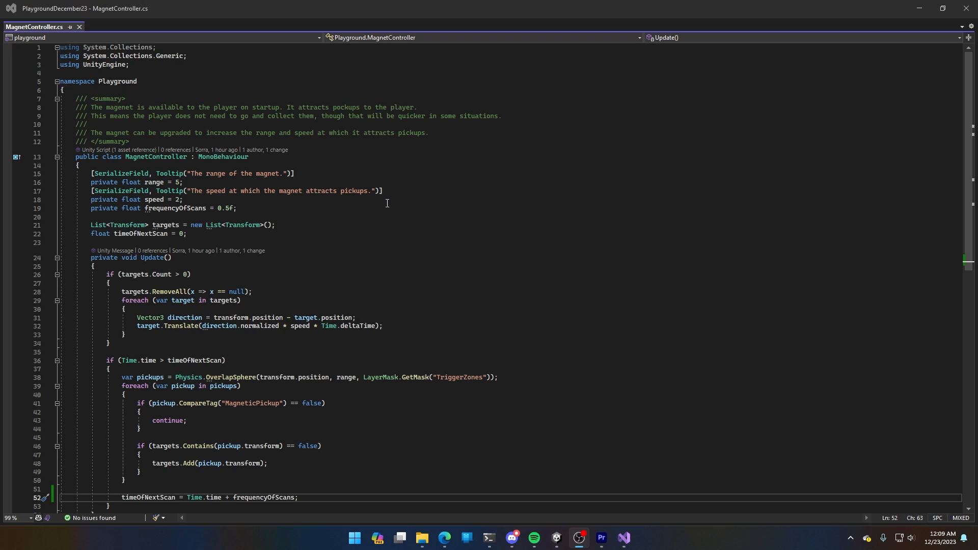
{"action": "mouse_move", "coordinate": [381, 286]}
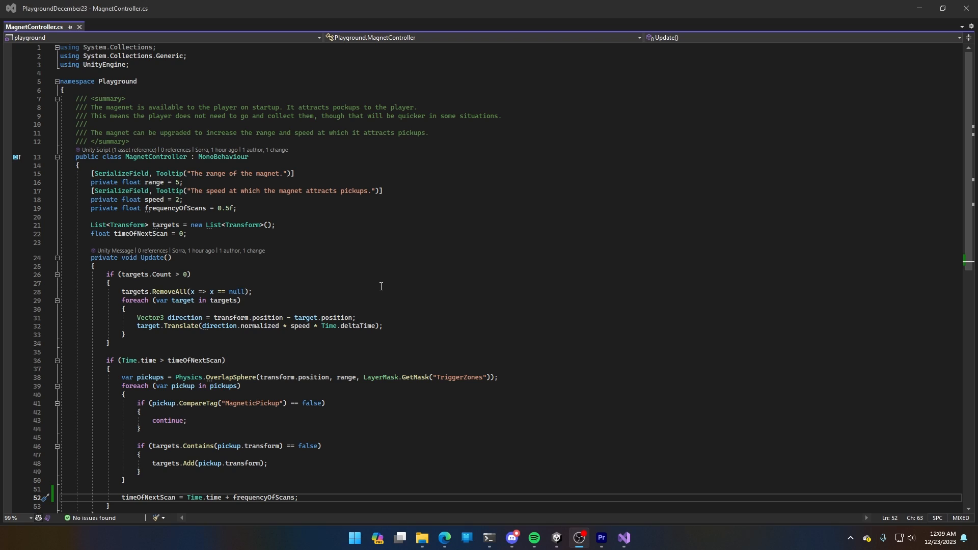
{"action": "mouse_move", "coordinate": [246, 279]}
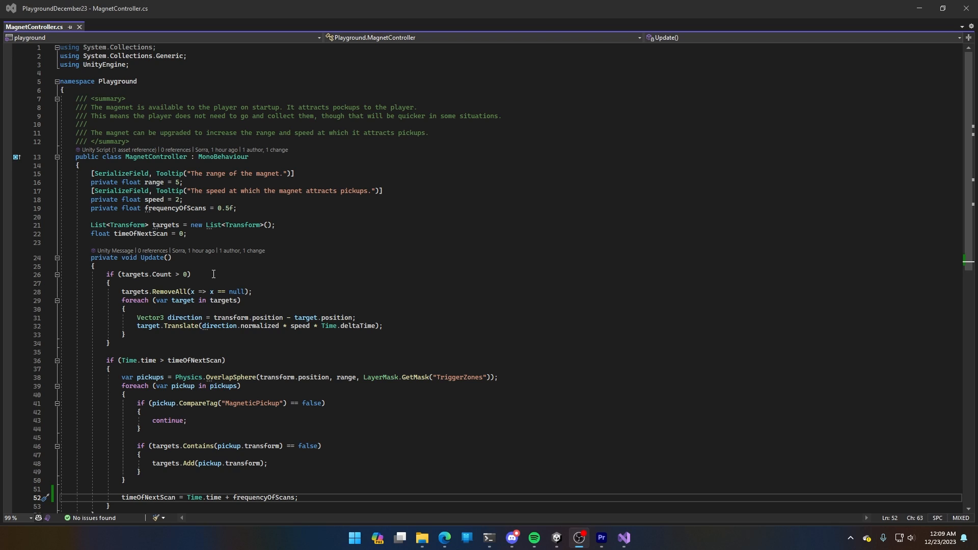
{"action": "mouse_move", "coordinate": [264, 291]}
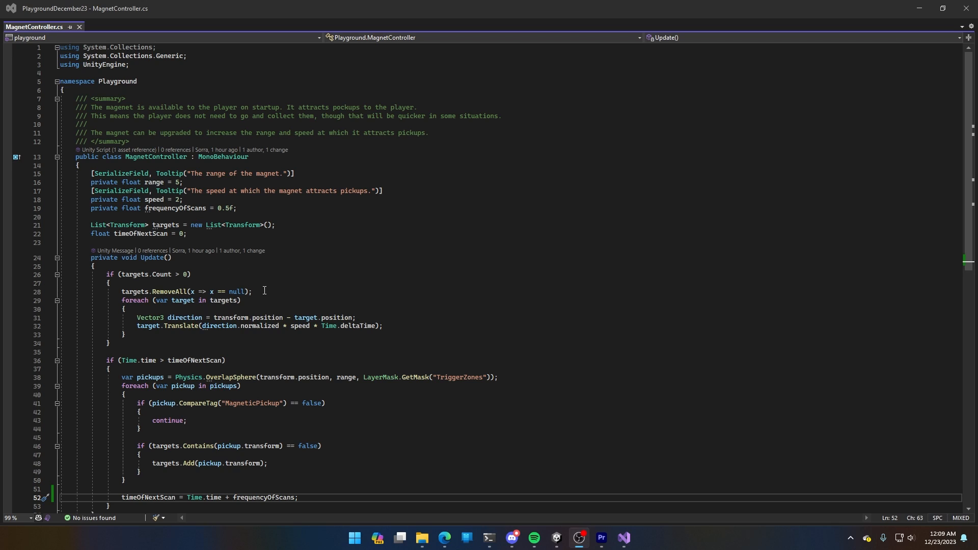
{"action": "mouse_move", "coordinate": [395, 324]}
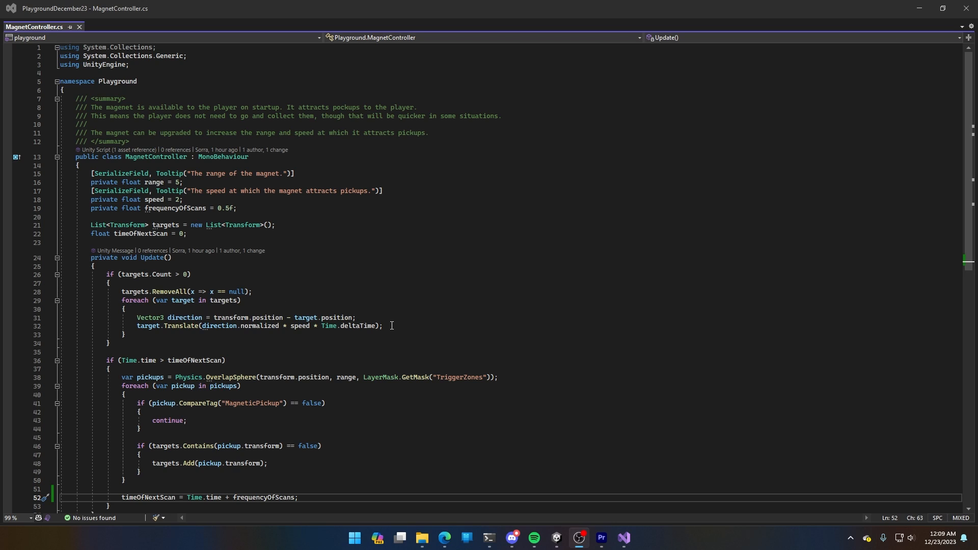
{"action": "mouse_move", "coordinate": [266, 361]}
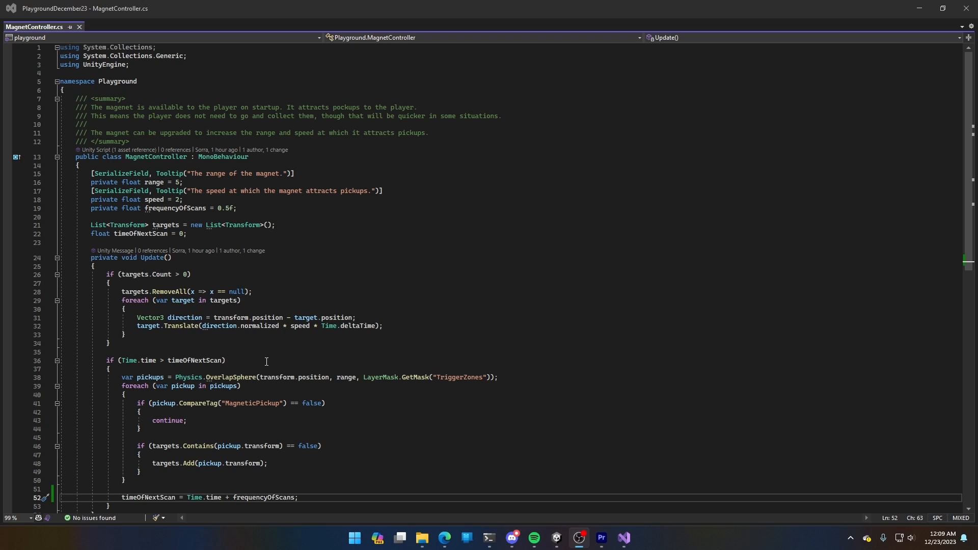
{"action": "mouse_move", "coordinate": [251, 361]}
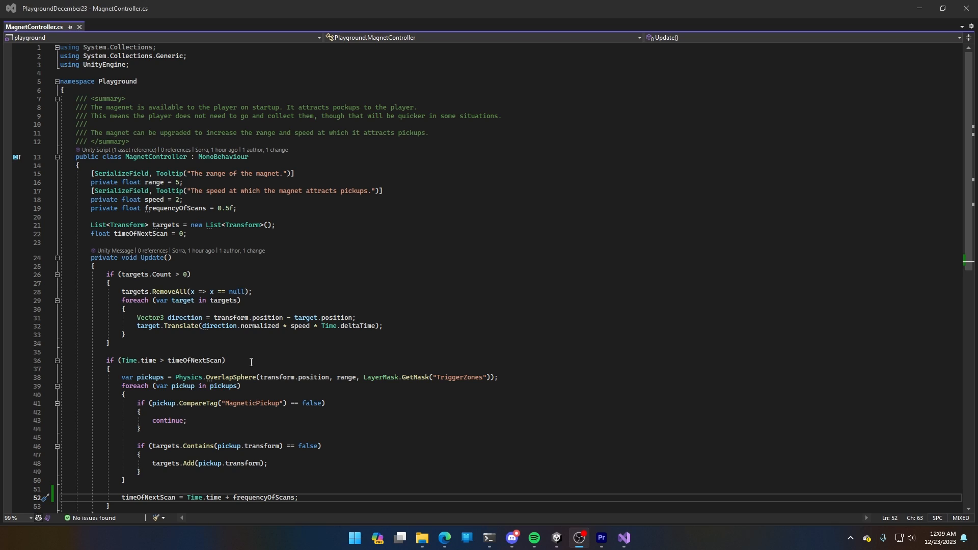
{"action": "mouse_move", "coordinate": [253, 359]}
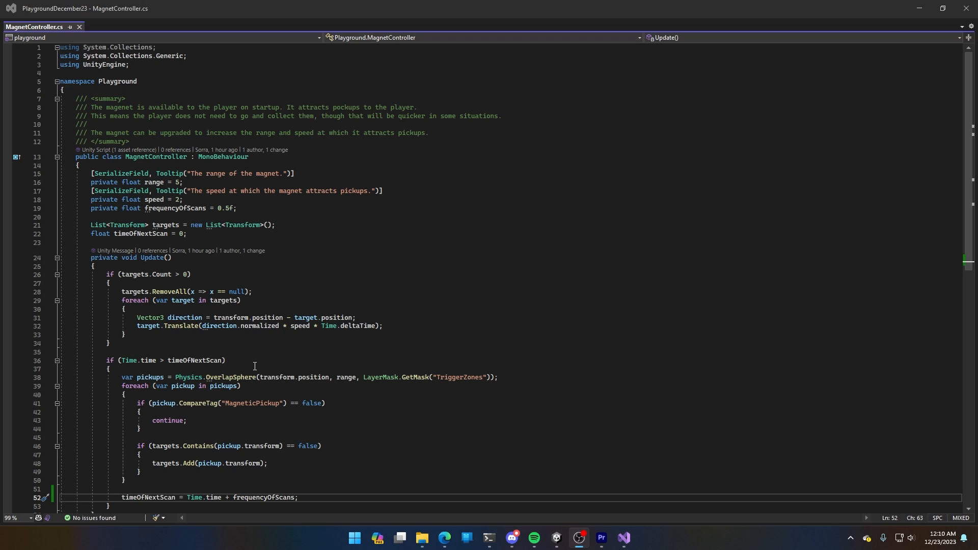
{"action": "mouse_move", "coordinate": [245, 377]}
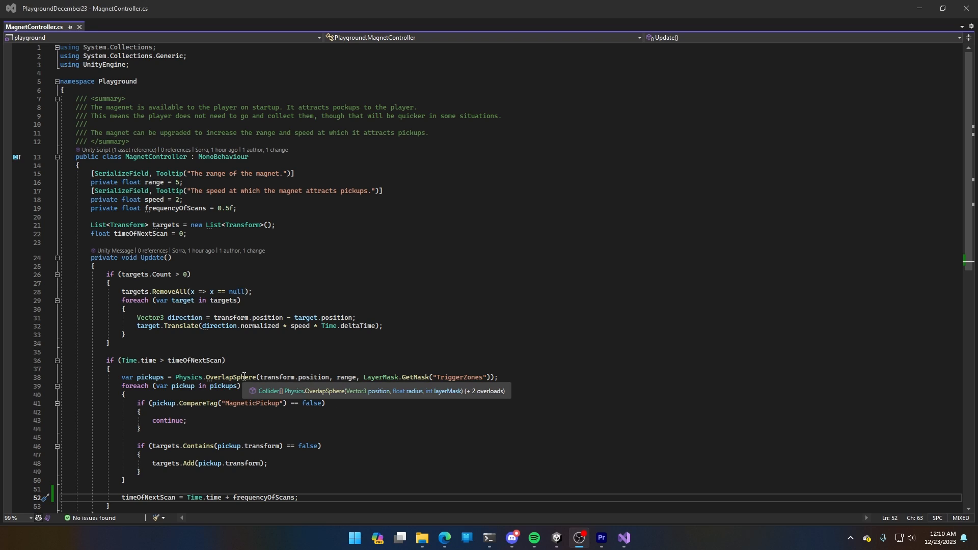
{"action": "mouse_move", "coordinate": [392, 388]}
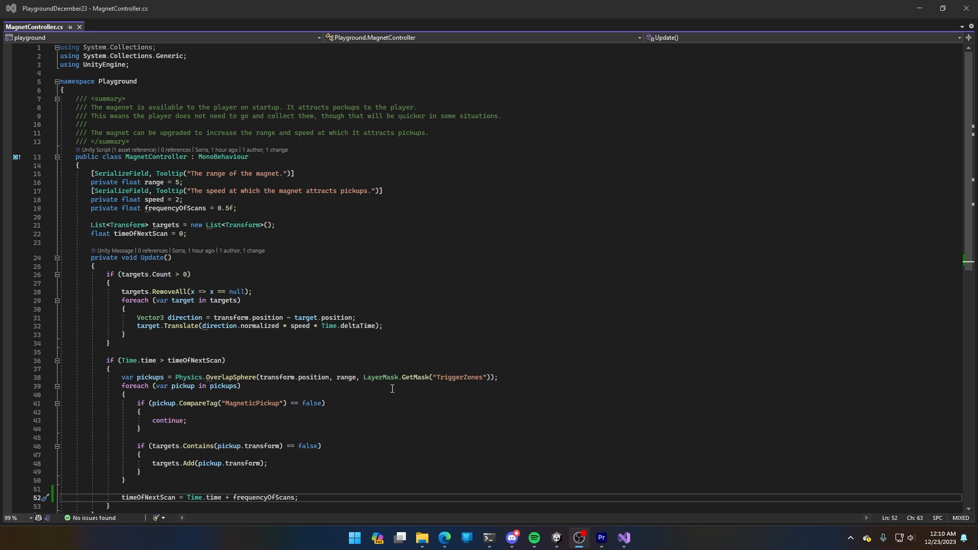
{"action": "mouse_move", "coordinate": [354, 452]}
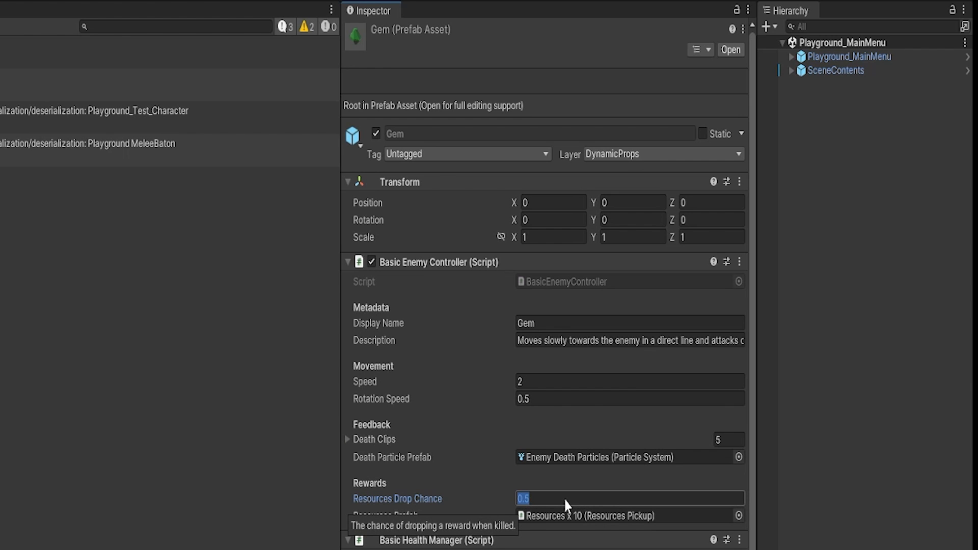
Step: Enter Resources Drop Chance 0.8 on the Gem prefab and 0.7 on Saucer
{"action": "type", "text": "0.8"}
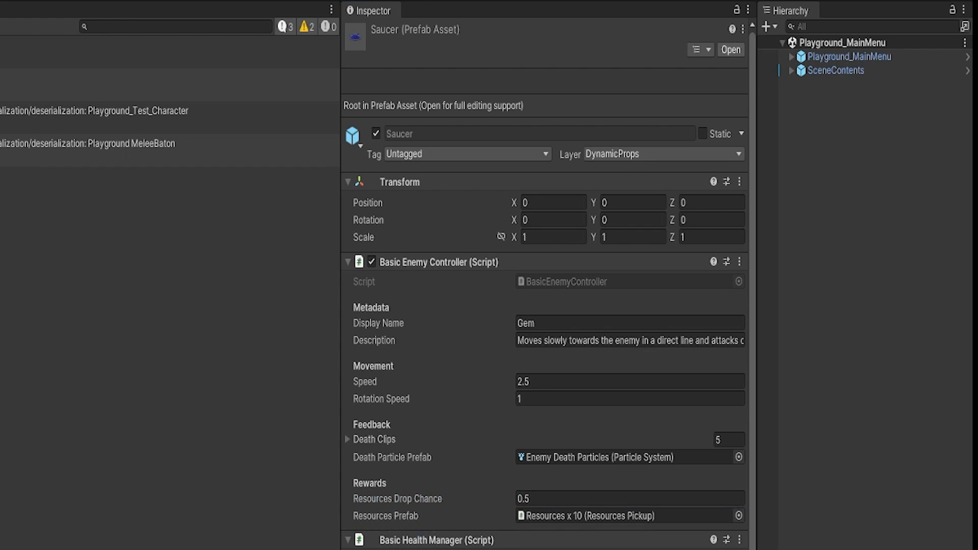
{"action": "left_click", "coordinate": [629, 498]}
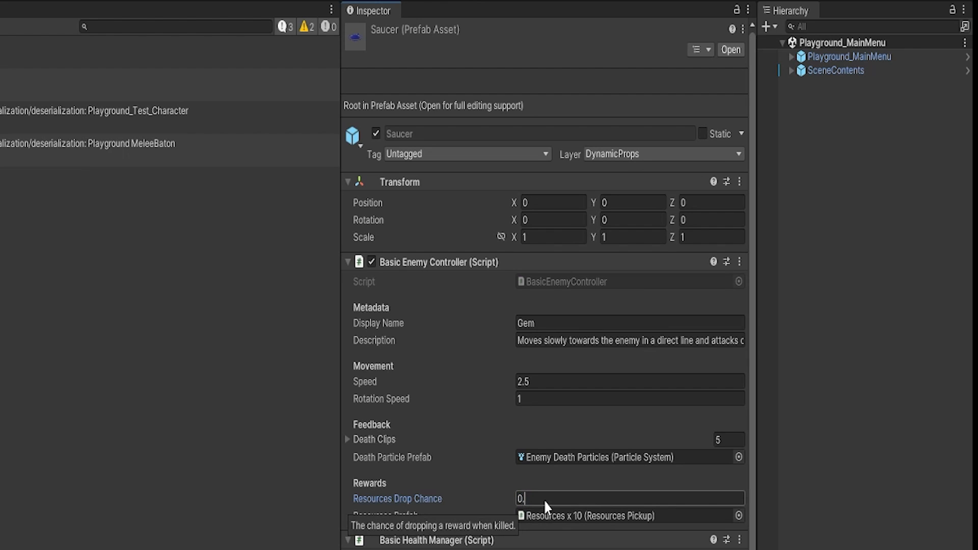
{"action": "type", "text": "0.7"}
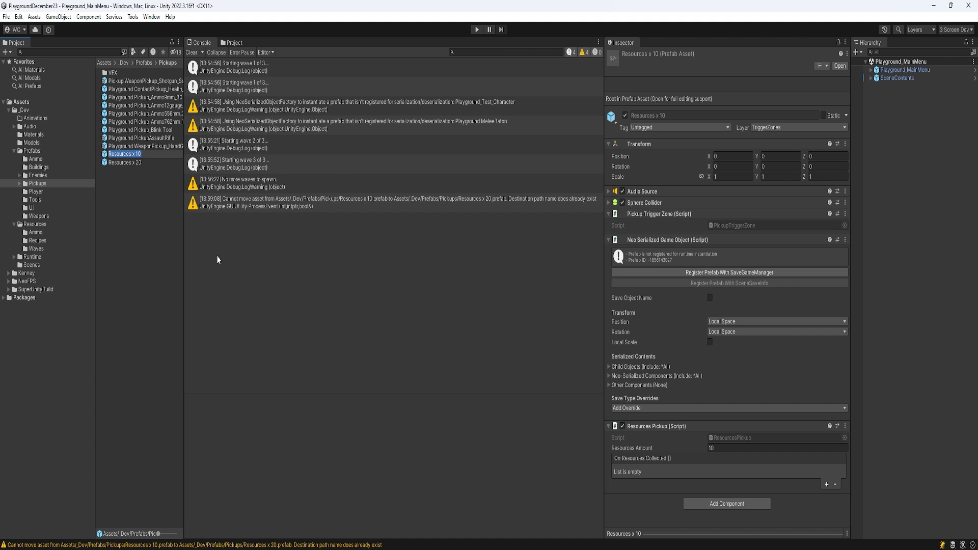
Step: Rename the pickup prefabs to Resources x 20 and x 40, with Resources Amount 20
{"action": "left_click", "coordinate": [125, 162]}
{"action": "type", "text": "4"}
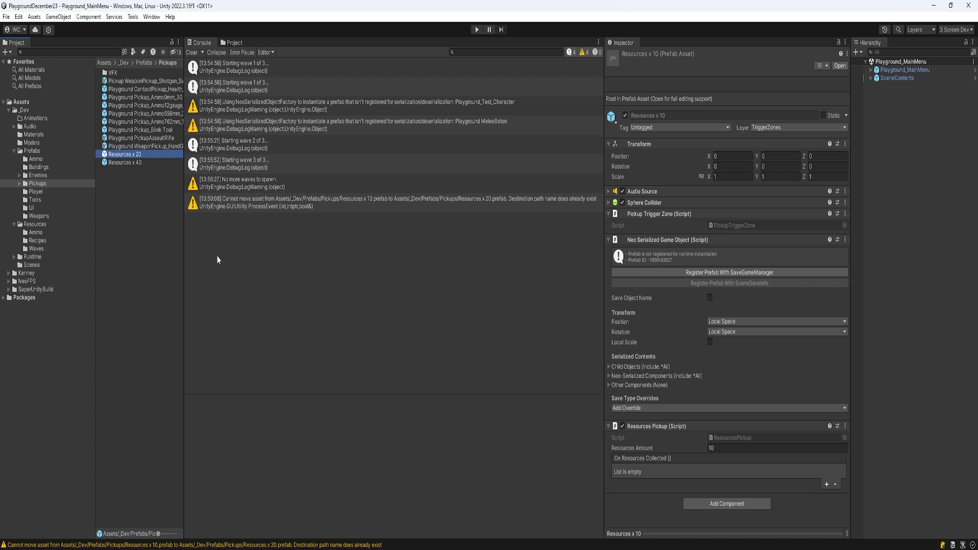
{"action": "left_click", "coordinate": [126, 154]}
{"action": "type", "text": "20"}
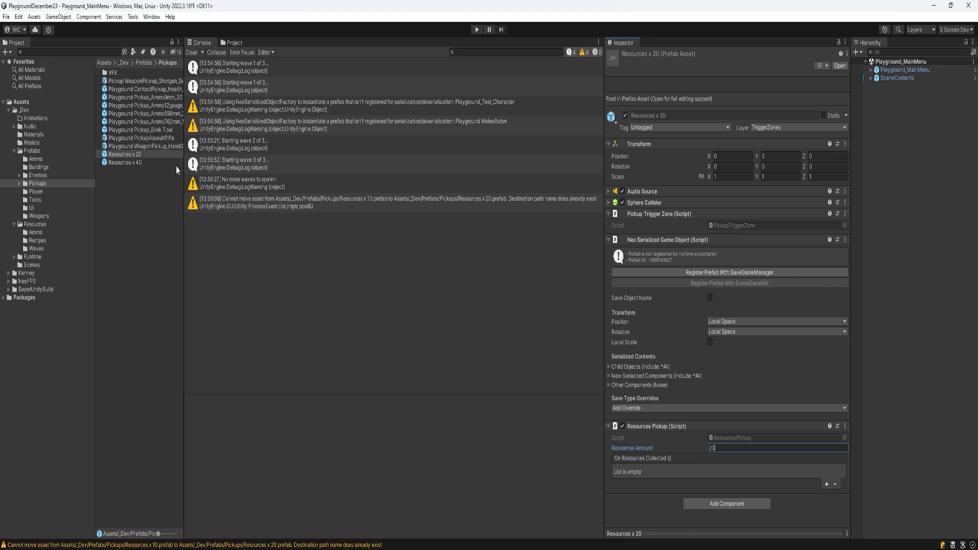
{"action": "left_click", "coordinate": [125, 162]}
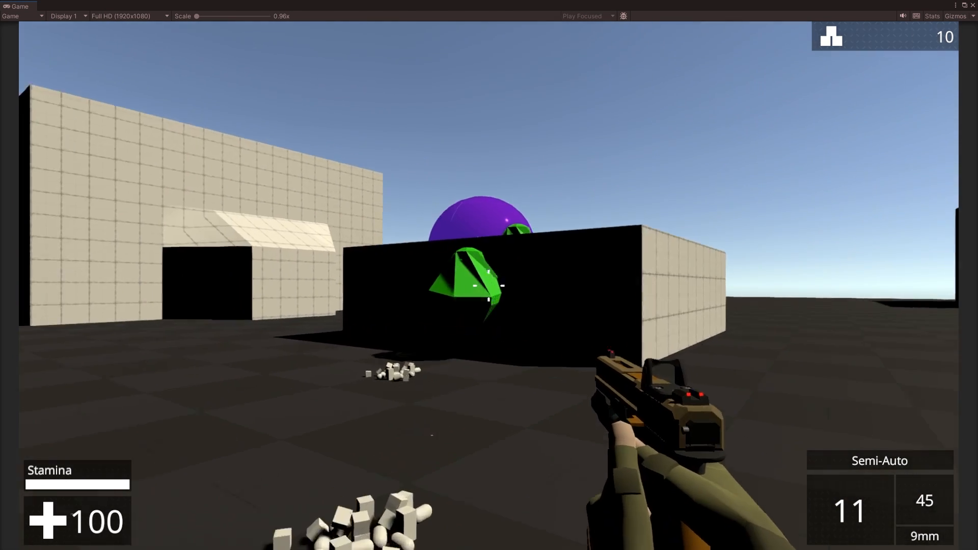
Step: Shoot the green enemy and remaining enemies, collecting drops until resources reach 40
{"action": "left_click", "coordinate": [491, 284]}
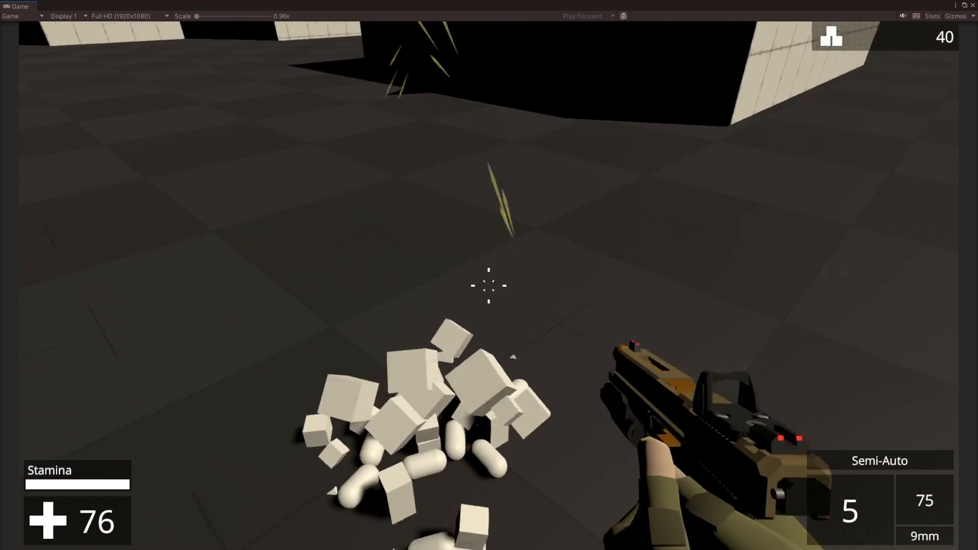
{"action": "left_click", "coordinate": [487, 293]}
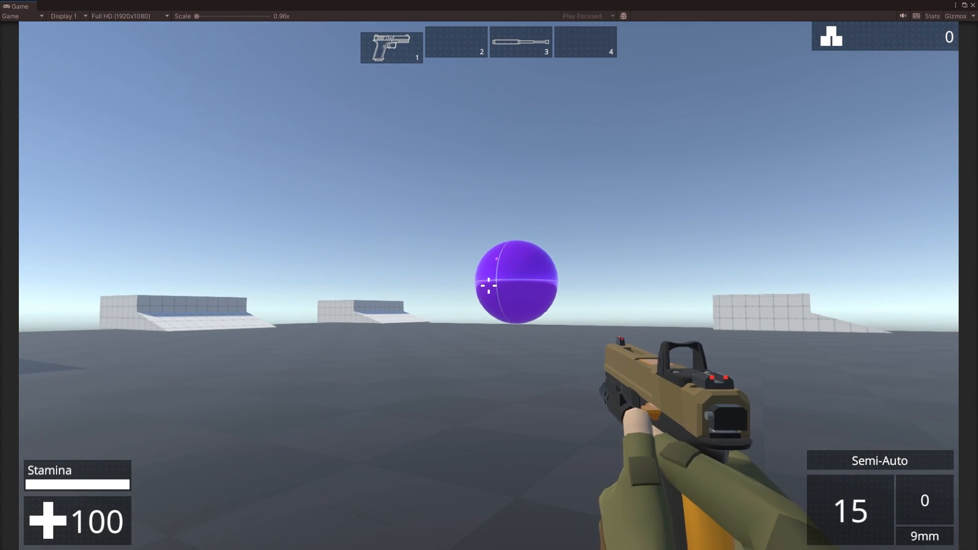
Step: Repeatedly fire the pistol at the purple sphere as it spawns gems, stars and pickups
{"action": "left_click", "coordinate": [489, 287]}
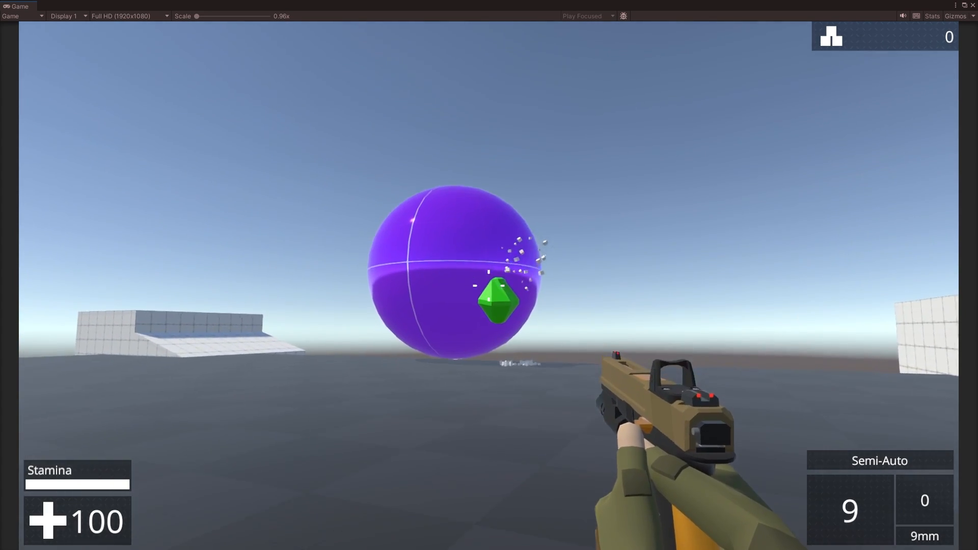
{"action": "left_click", "coordinate": [486, 287]}
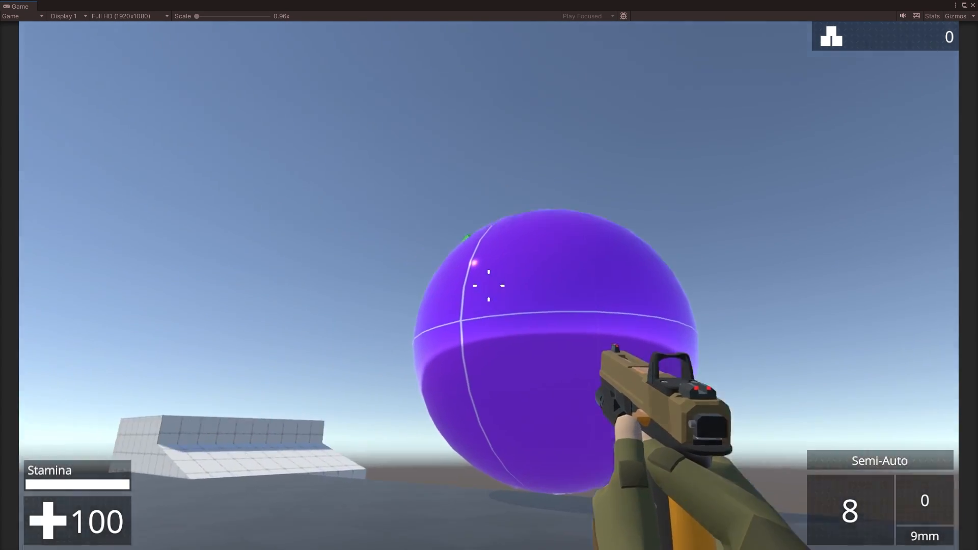
{"action": "left_click", "coordinate": [487, 293]}
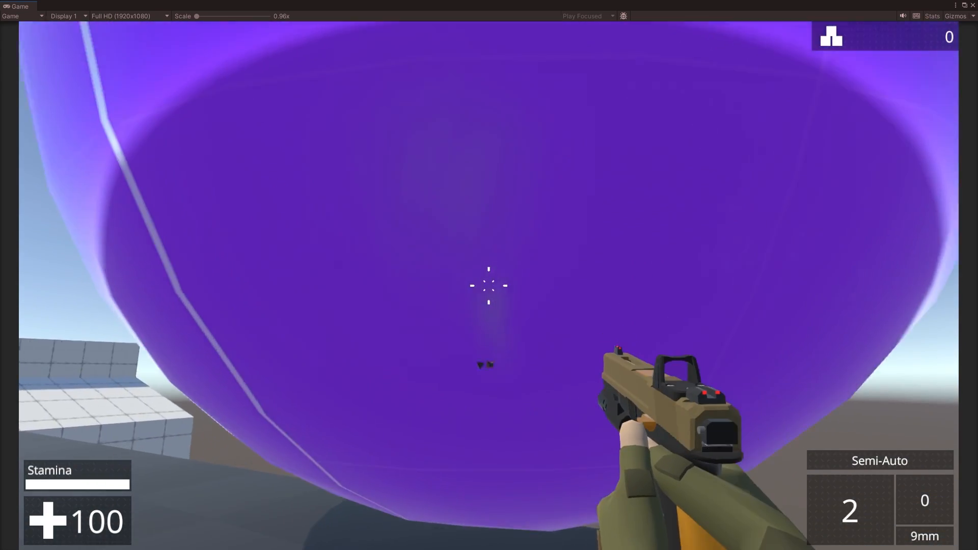
{"action": "left_click", "coordinate": [489, 287]}
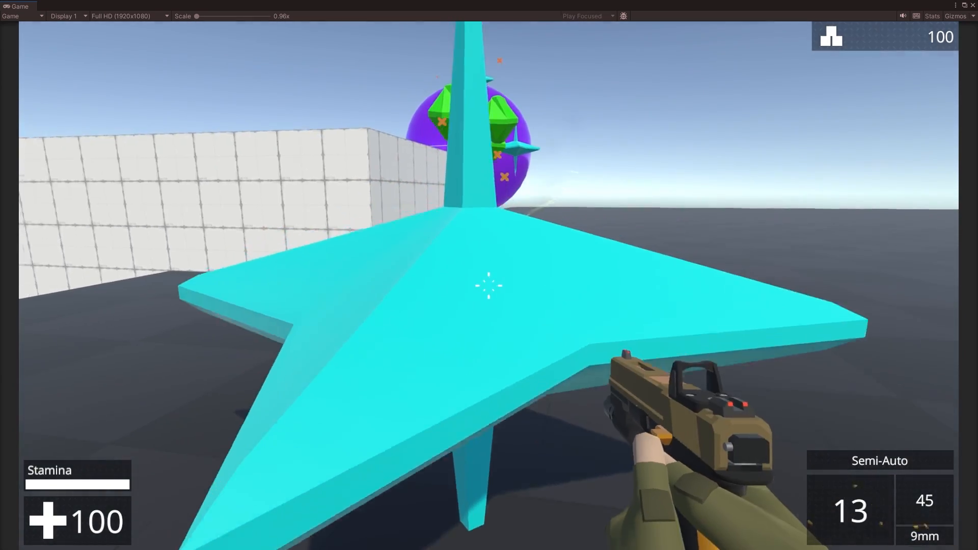
{"action": "left_click", "coordinate": [488, 289]}
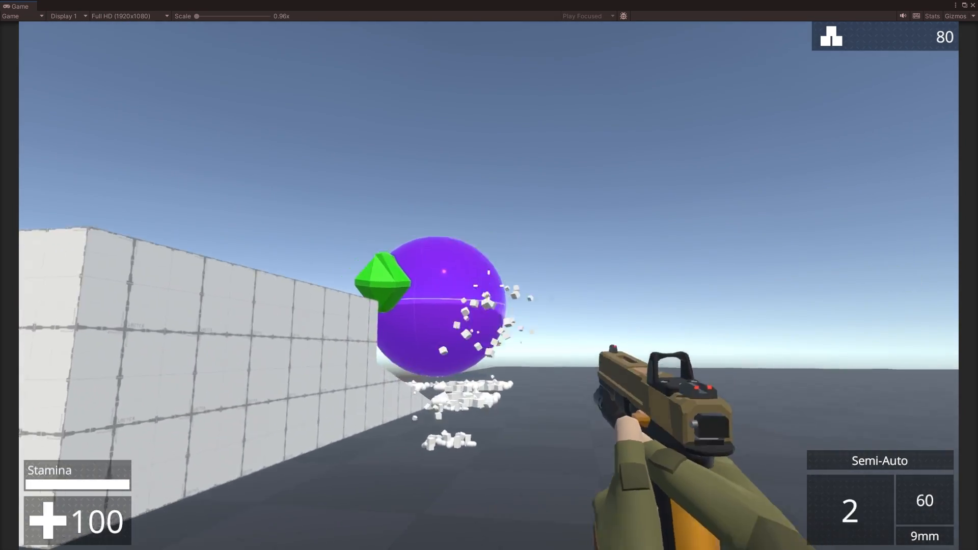
{"action": "left_click", "coordinate": [487, 293]}
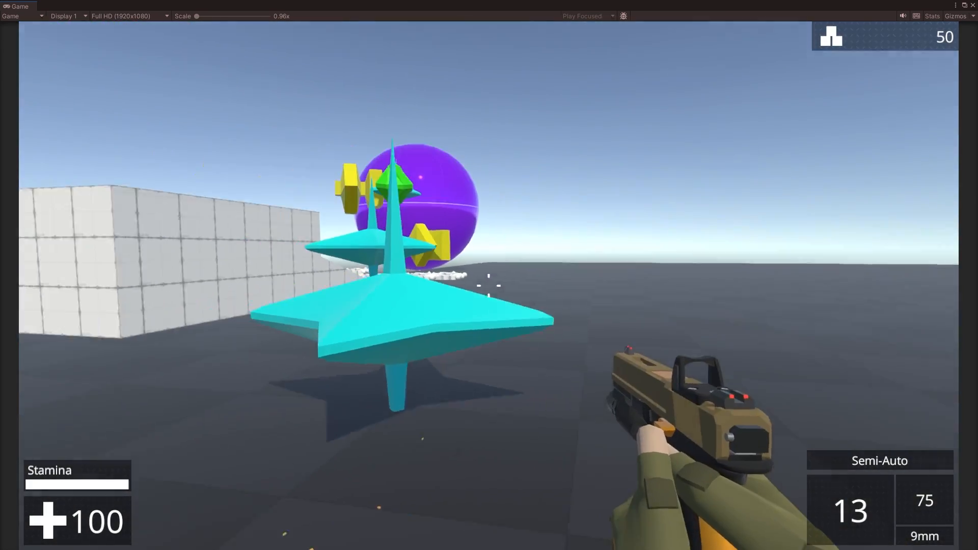
{"action": "left_click", "coordinate": [488, 284]}
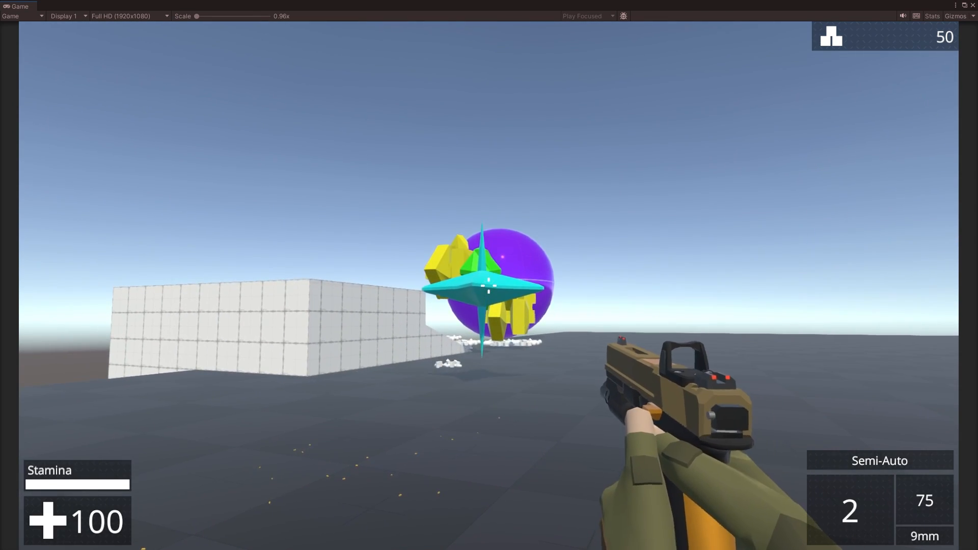
Step: Empty the pistol, switch to the shotgun with 2, and blast the sphere and yellow pickups
{"action": "left_click", "coordinate": [488, 295]}
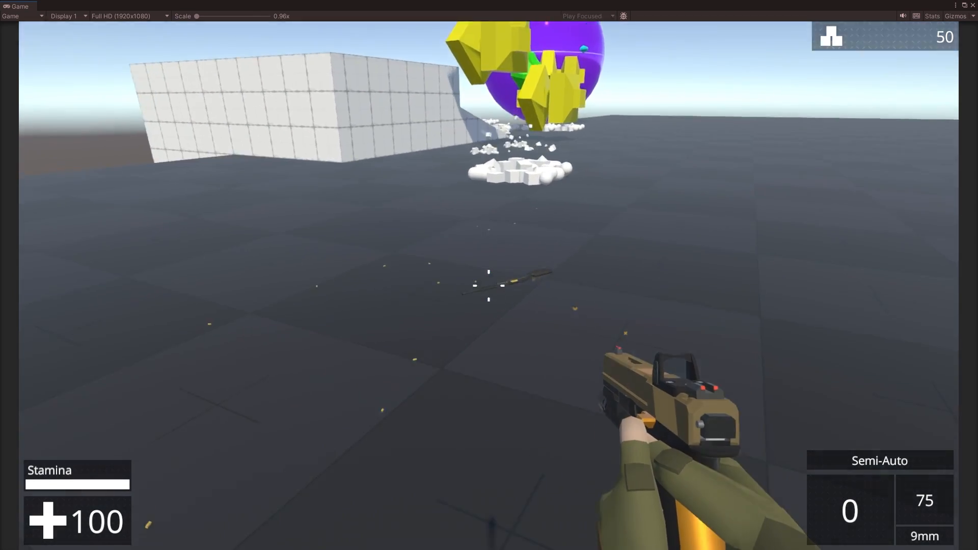
{"action": "key", "text": "2"}
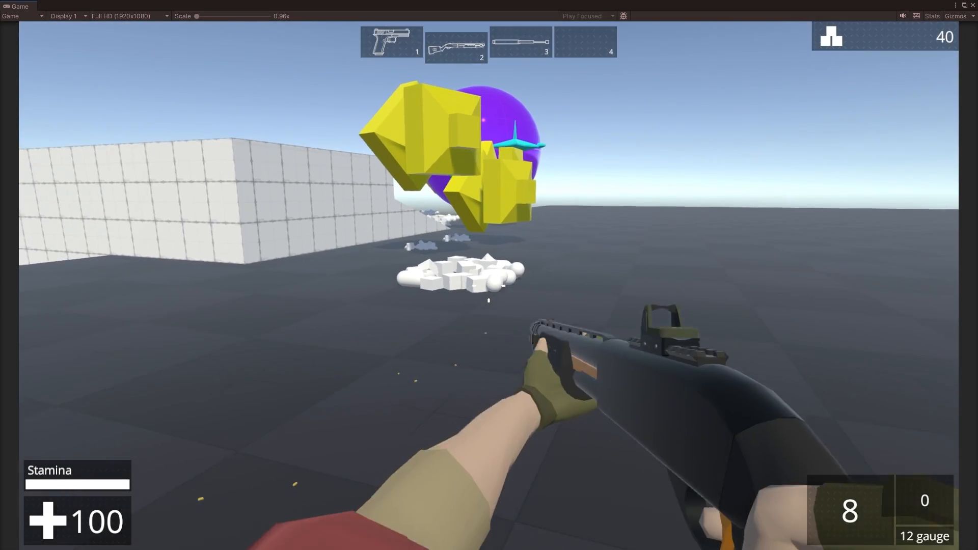
{"action": "left_click", "coordinate": [488, 295]}
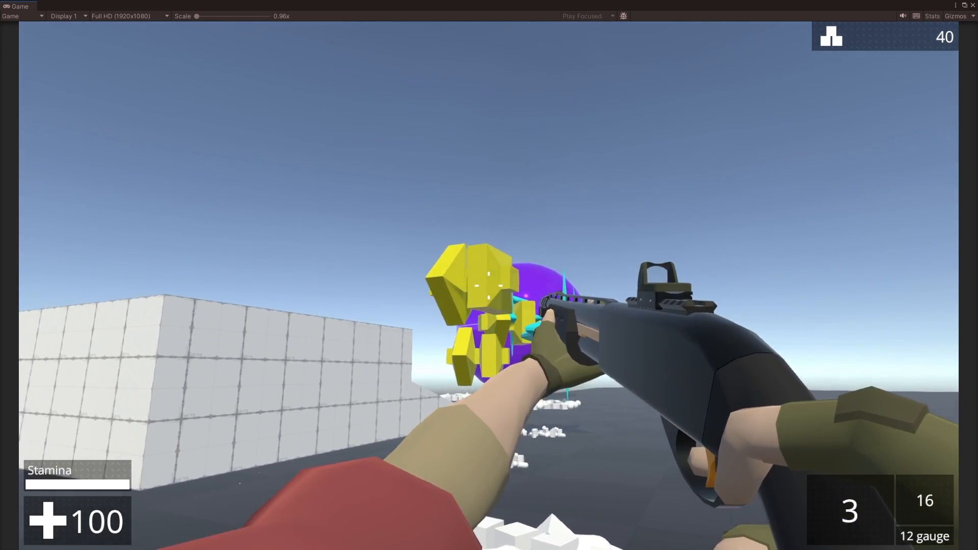
{"action": "left_click", "coordinate": [485, 288]}
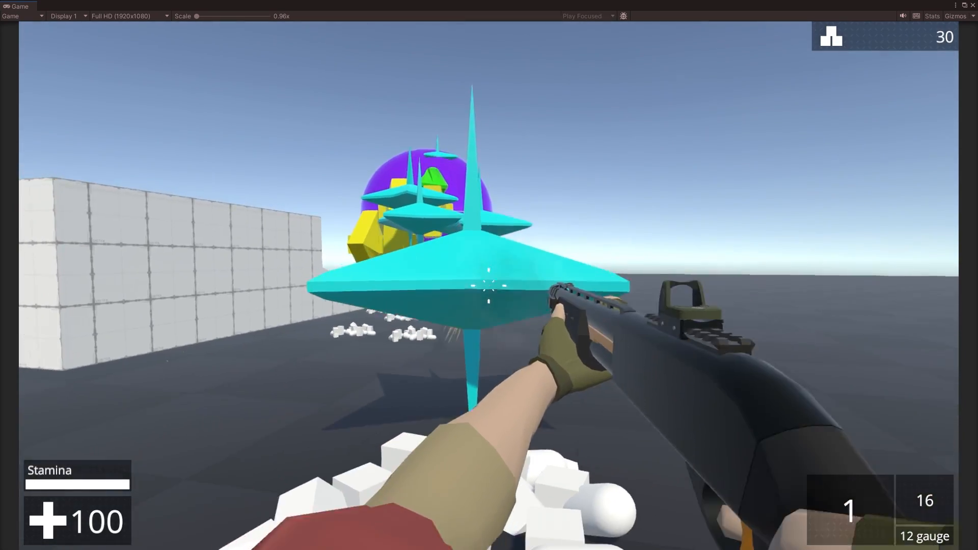
{"action": "left_click", "coordinate": [485, 291]}
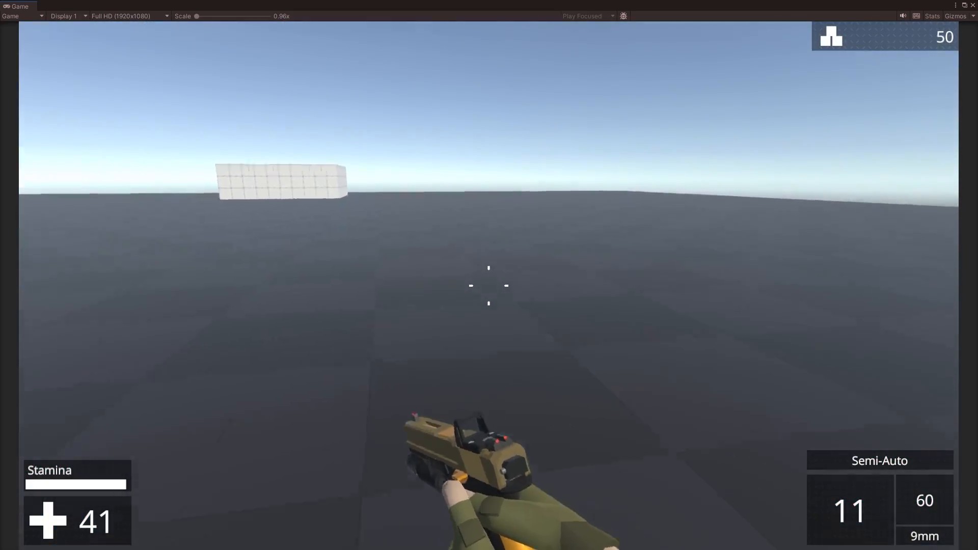
Step: Keep firing the shotgun at the yellow blocky pickup, large green gem and cyan star
{"action": "left_click", "coordinate": [488, 287]}
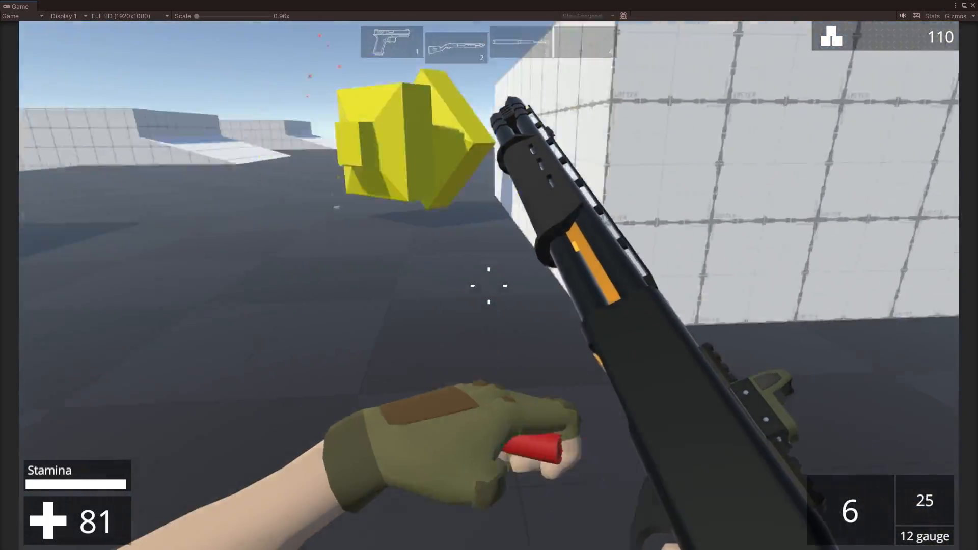
{"action": "left_click", "coordinate": [488, 290]}
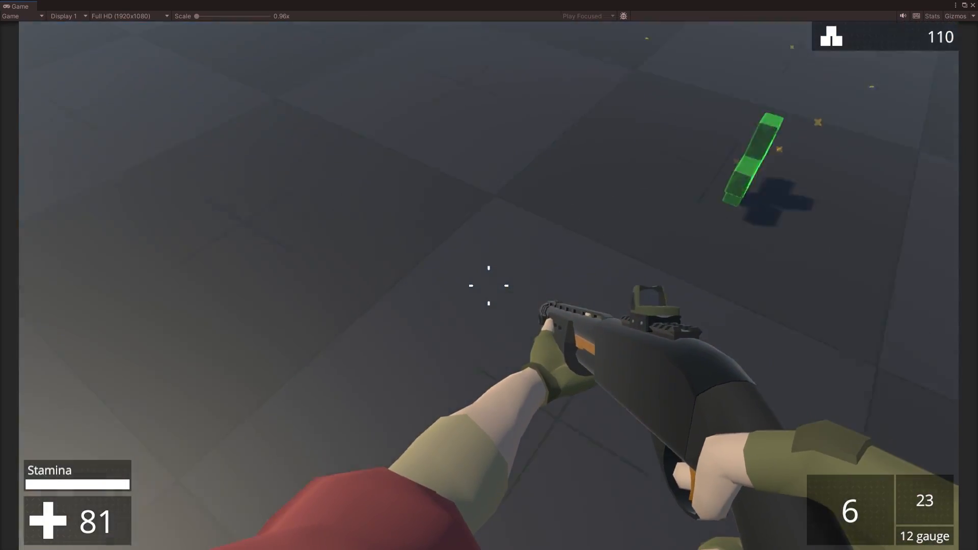
{"action": "left_click", "coordinate": [485, 290]}
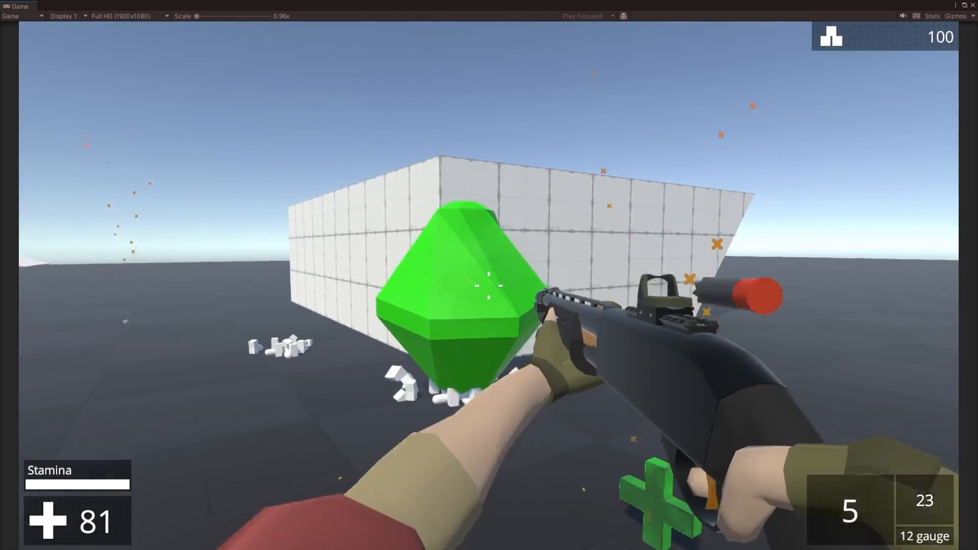
{"action": "left_click", "coordinate": [486, 295]}
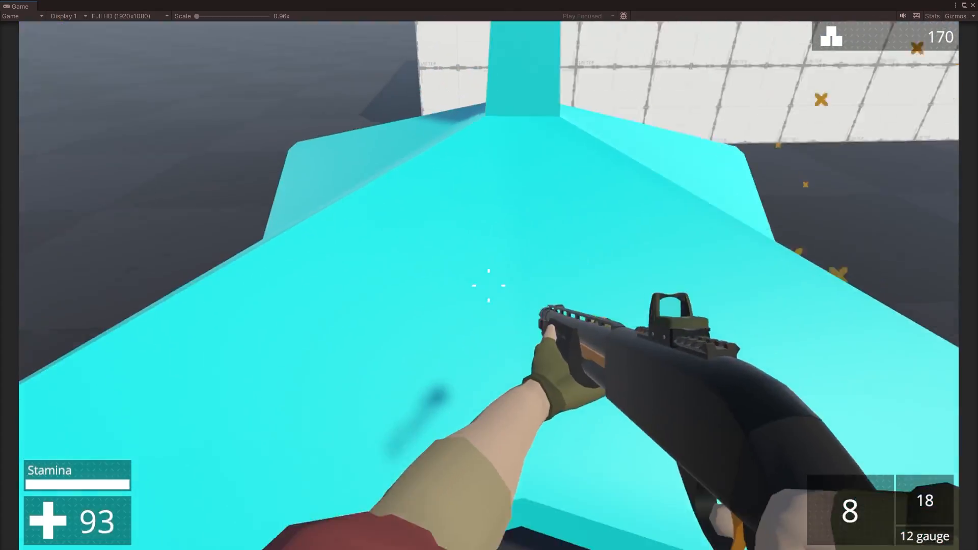
{"action": "left_click", "coordinate": [485, 291]}
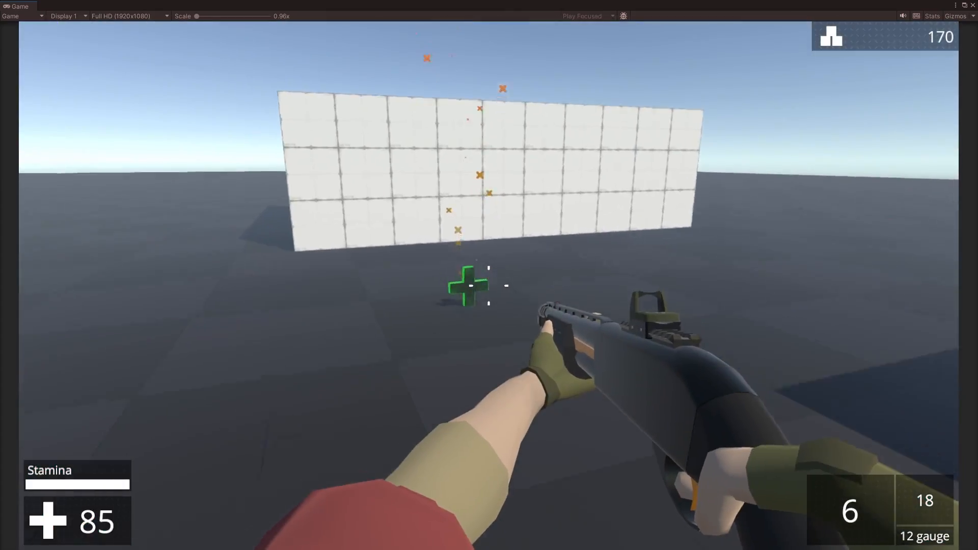
Step: Exit Play mode to view the WFC-generated terrain with red, green and blue towers
{"action": "left_click", "coordinate": [472, 43]}
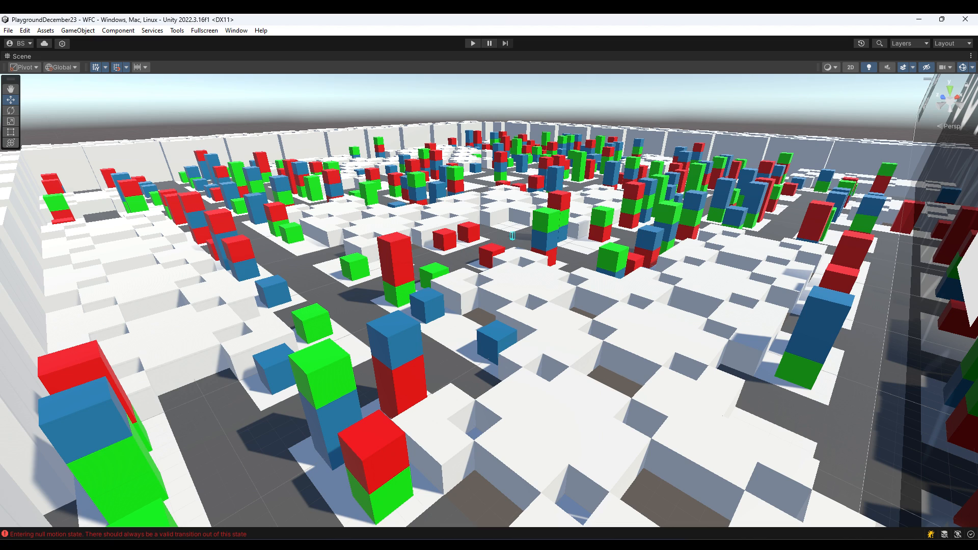
{"action": "left_click", "coordinate": [473, 42]}
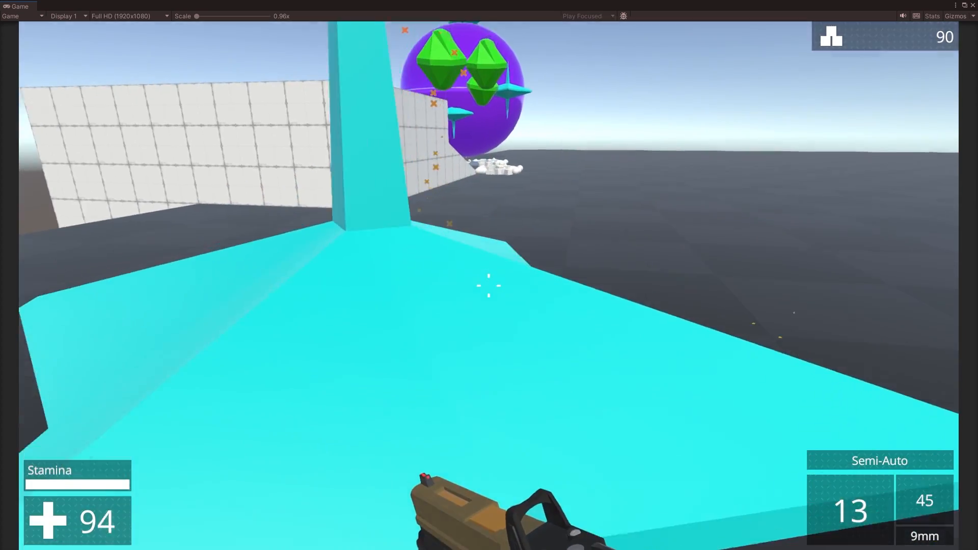
Step: Fire the pistol at the purple sphere, destroying gems until resources reach 120
{"action": "left_click", "coordinate": [486, 289]}
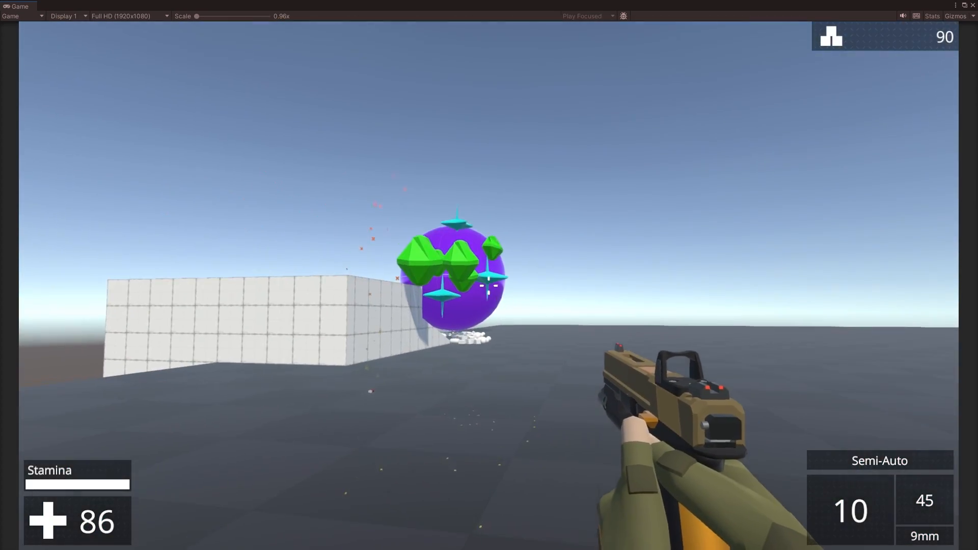
{"action": "left_click", "coordinate": [487, 288]}
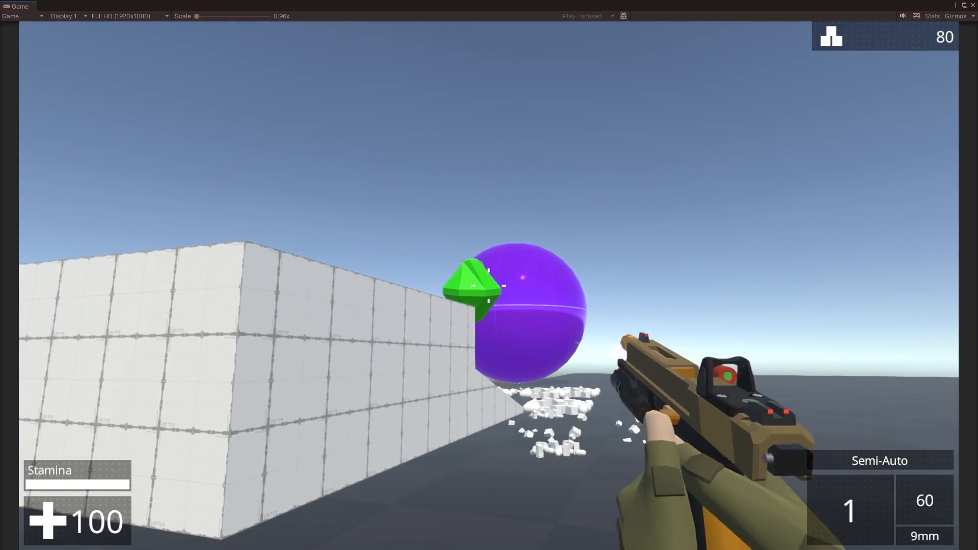
{"action": "left_click", "coordinate": [489, 291]}
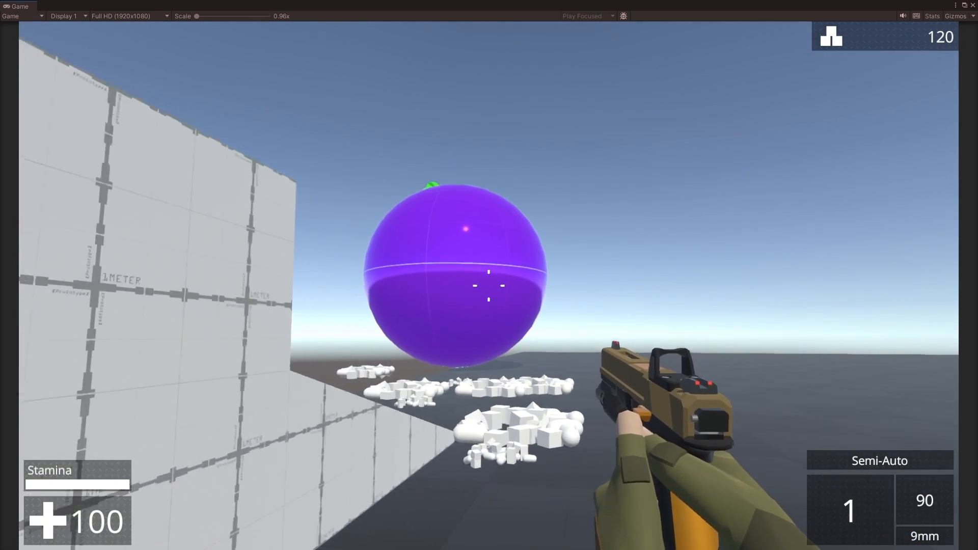